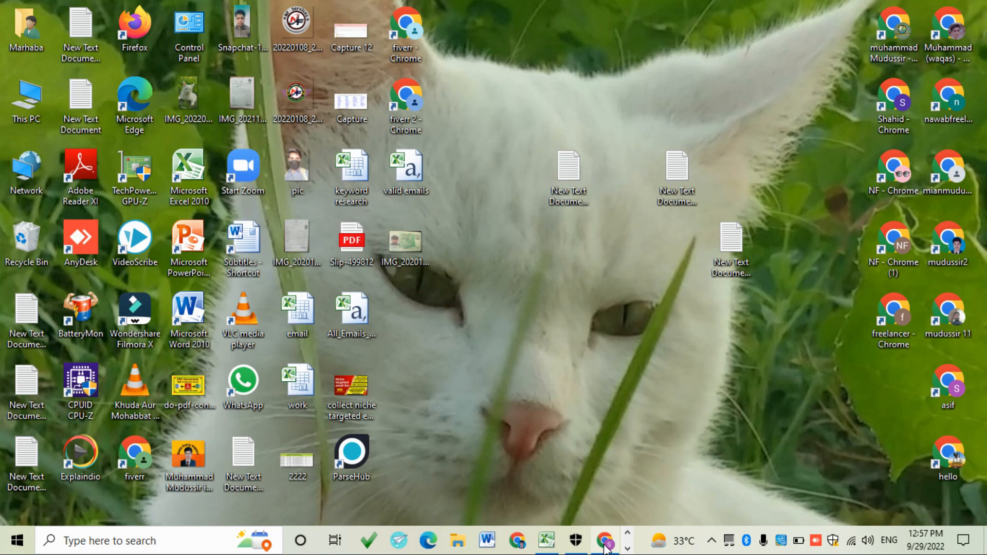
Bring up Chrome showing the Gmail inbox.
click(604, 540)
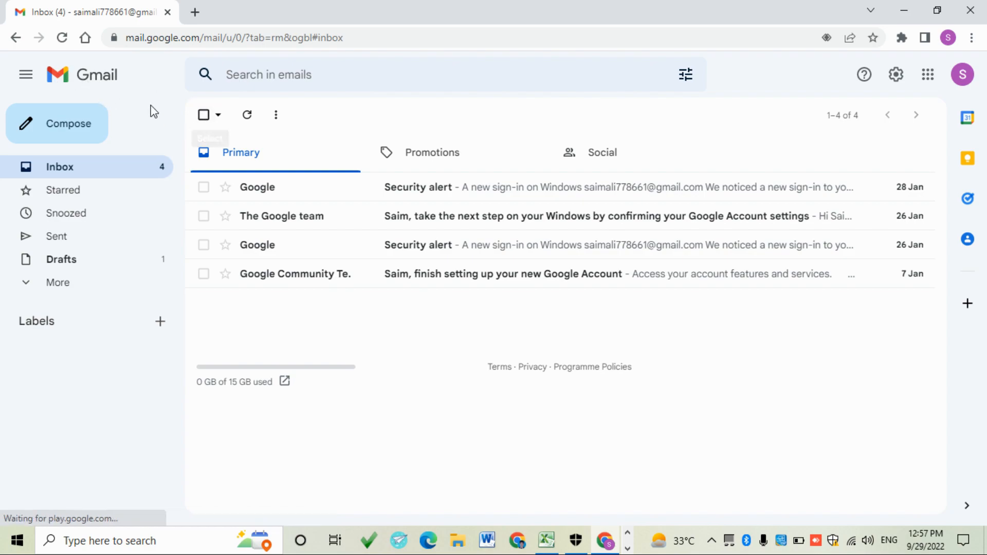
mouse_move(525, 181)
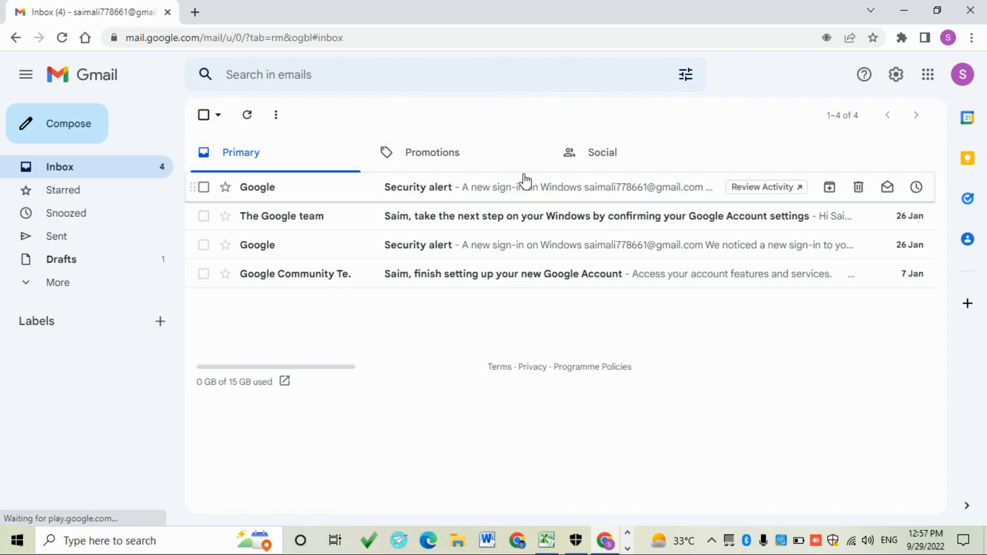
mouse_move(333, 58)
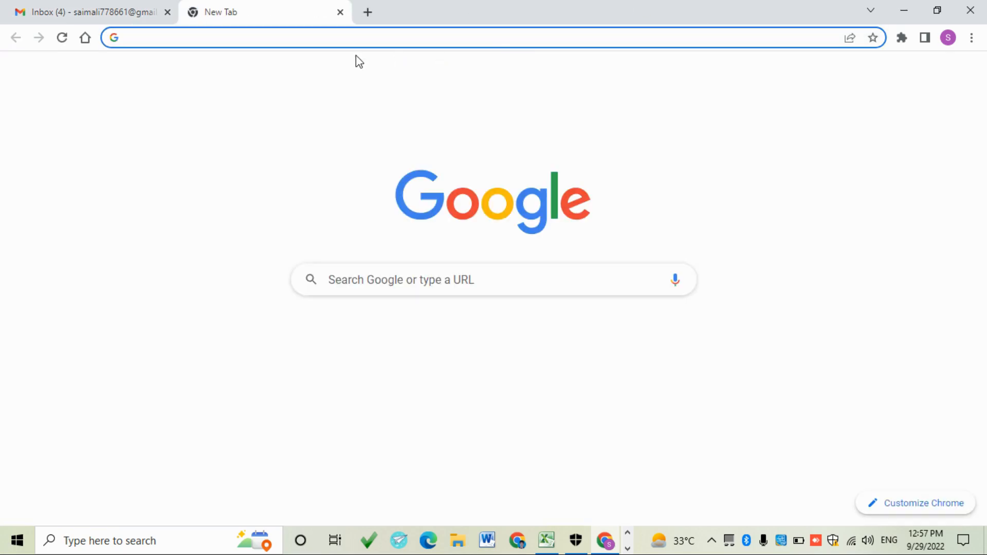
Create a new blank Google Sheets spreadsheet via the Google apps grid.
text(google)
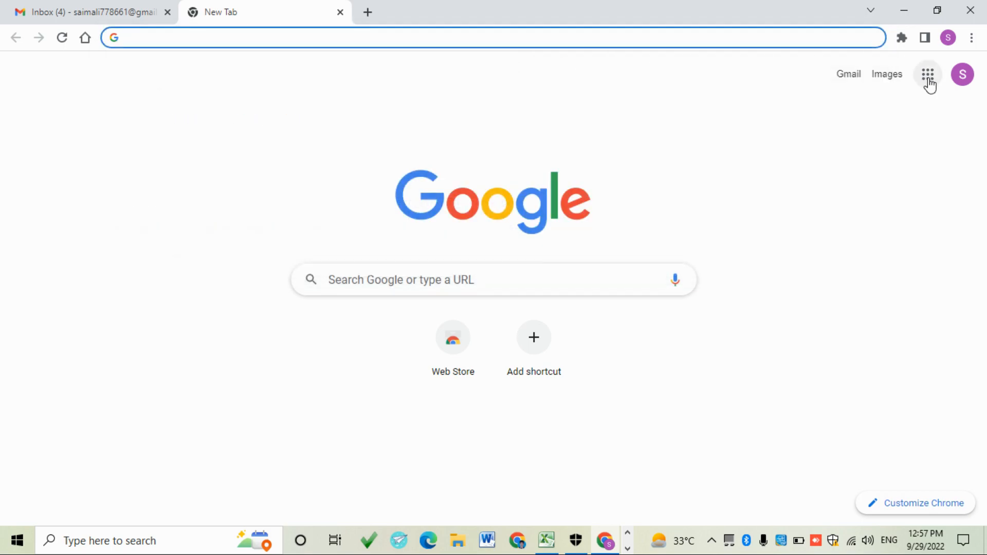
click(927, 74)
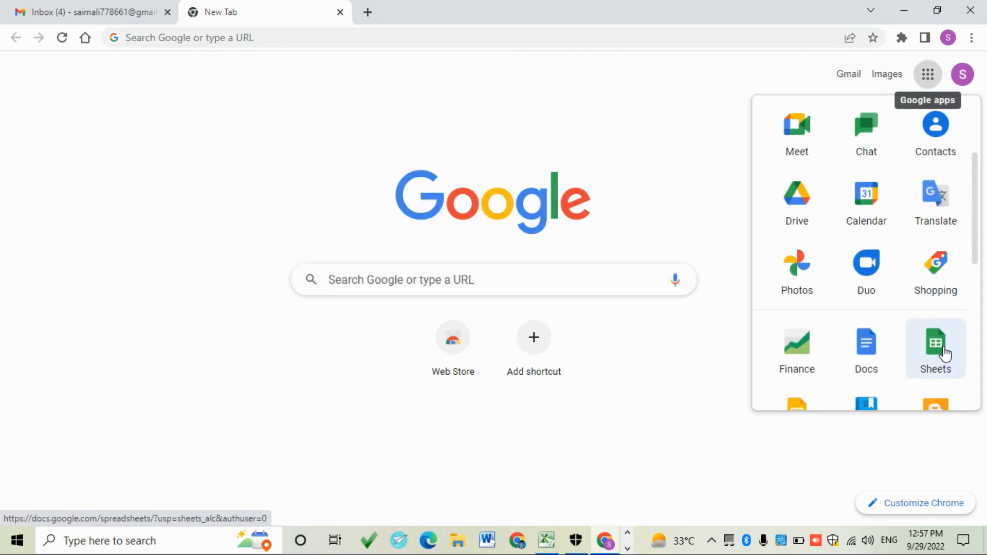
click(935, 349)
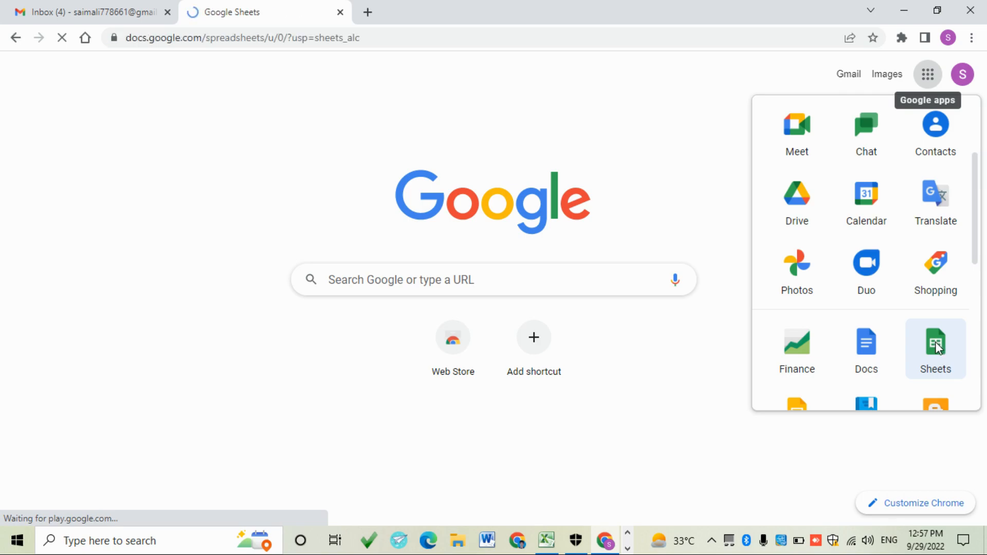
click(934, 345)
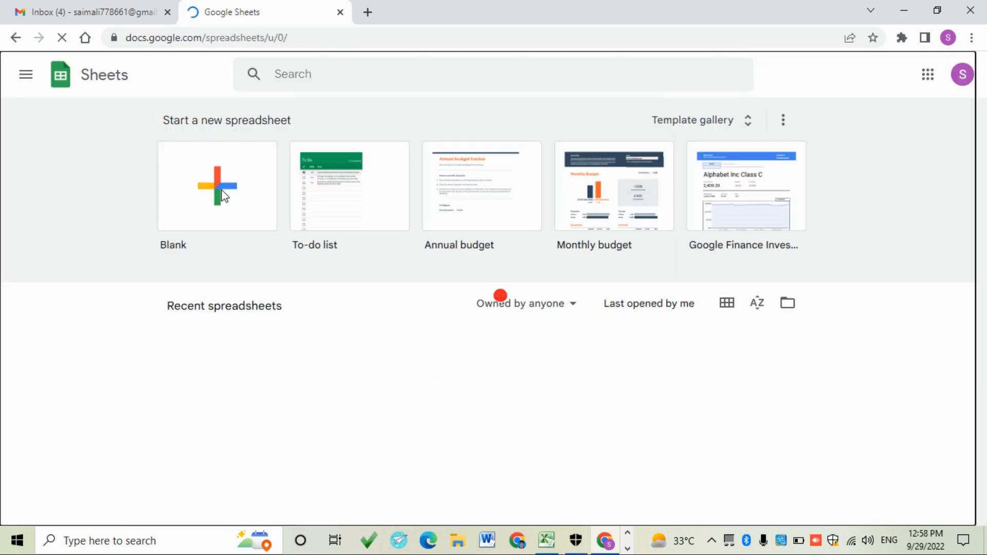
click(217, 186)
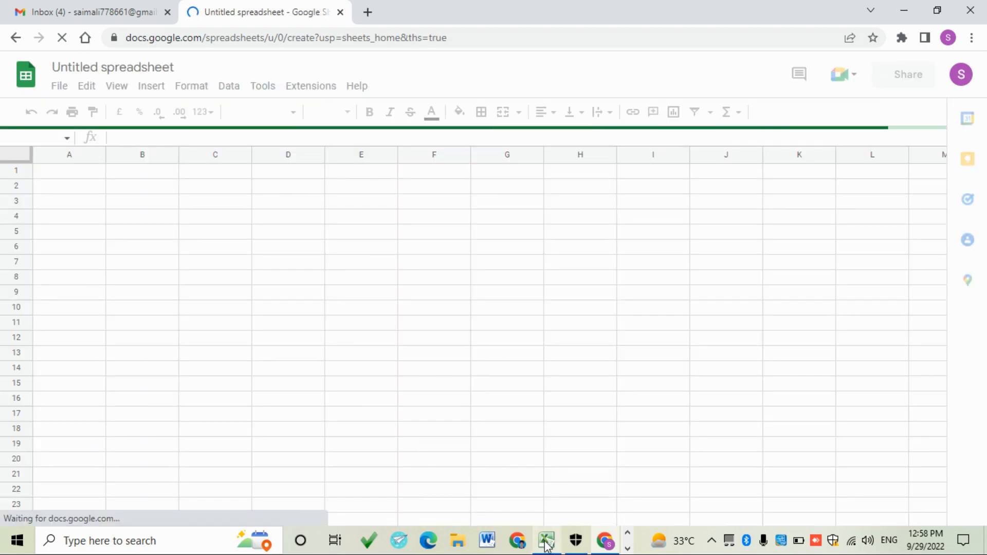
Paste the ten email addresses copied from Excel into column A of the sheet.
click(546, 540)
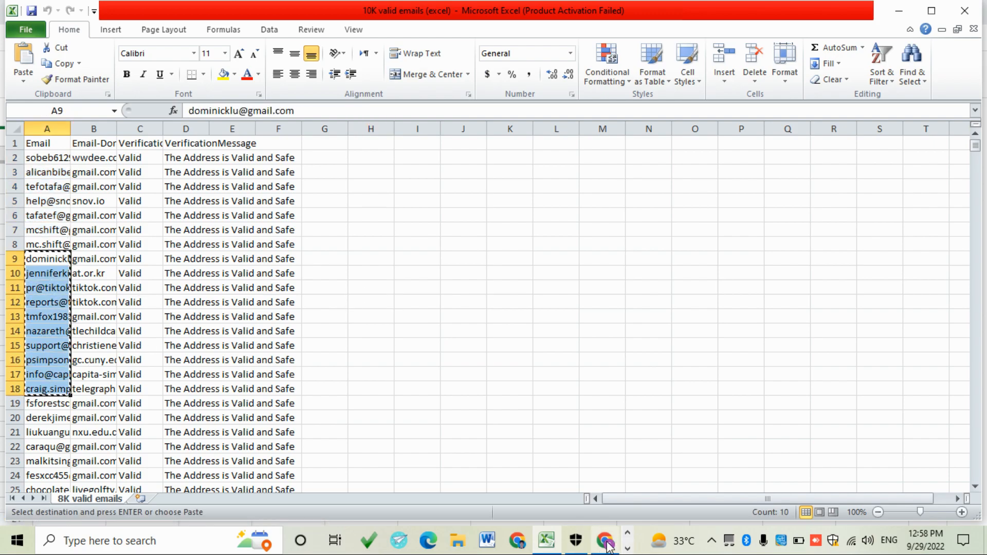
click(605, 540)
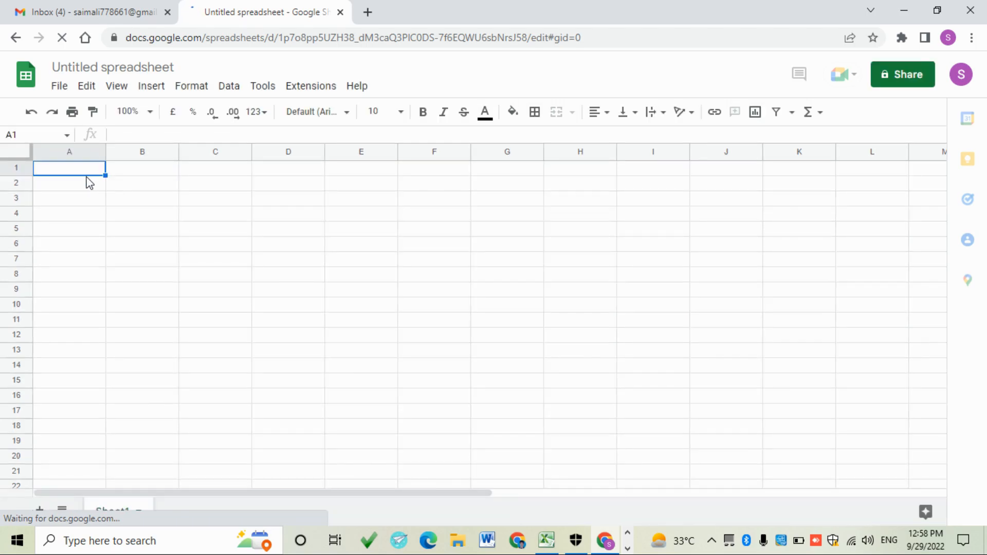
key(ctrl+v)
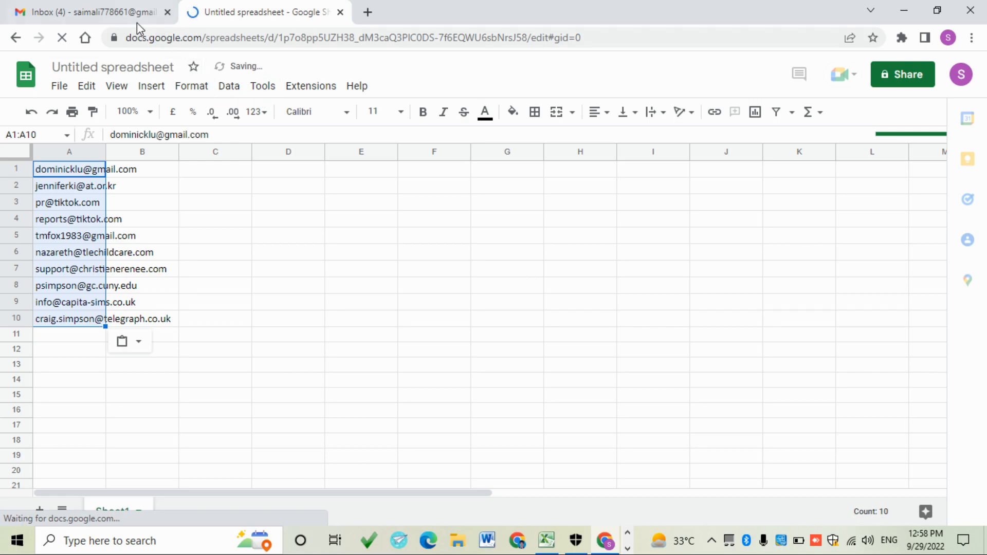
mouse_move(88, 12)
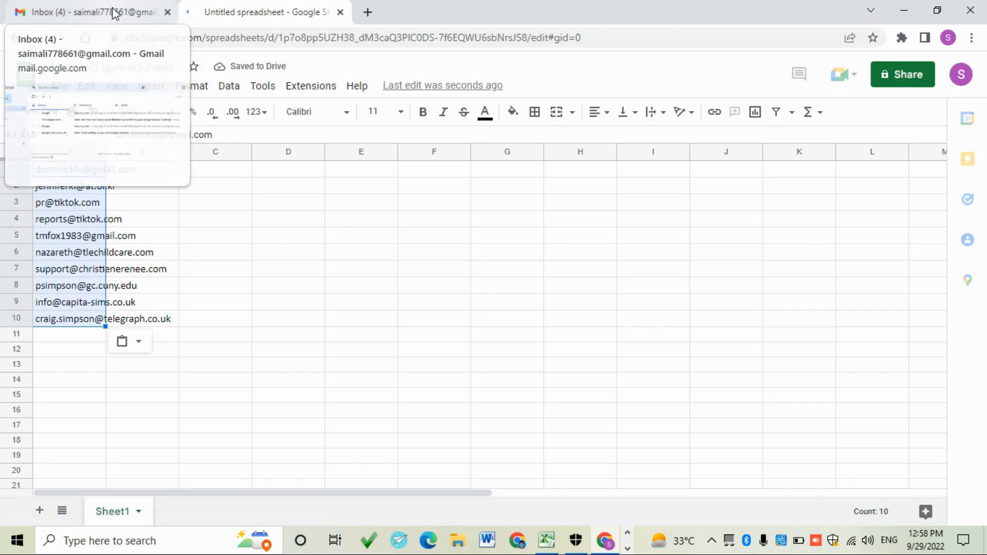
Copy the account's own Gmail address into A11 and insert a blank row above the list.
click(962, 74)
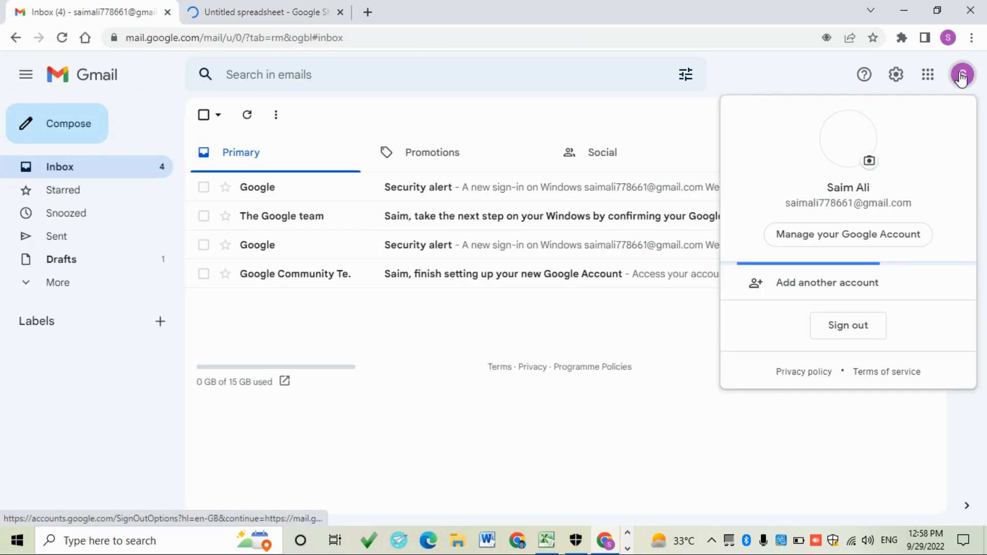
double_click(847, 203)
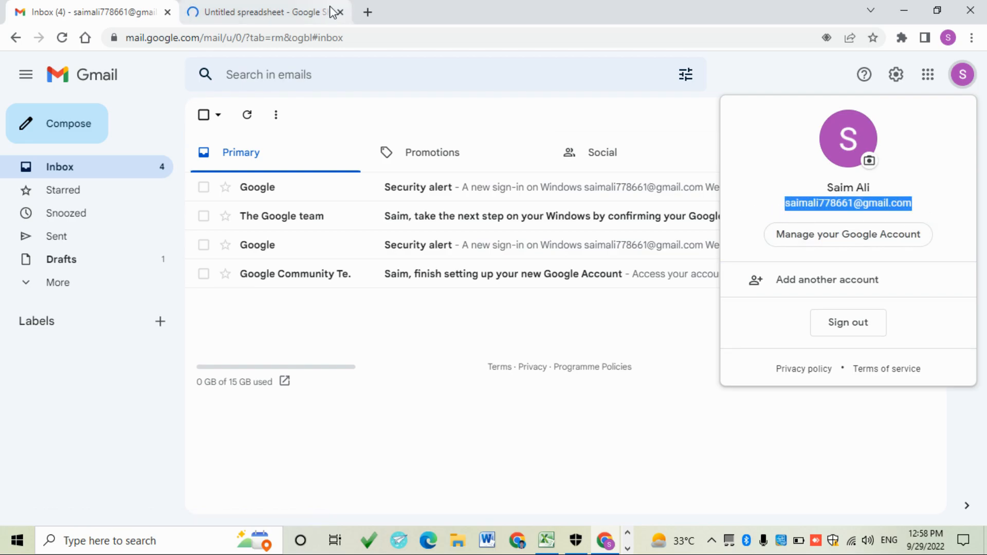
click(265, 12)
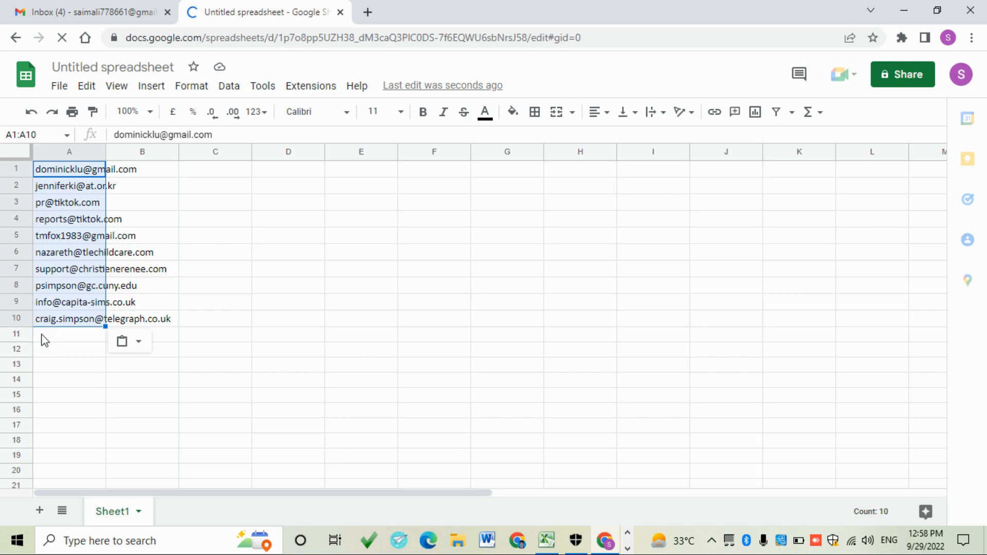
click(69, 333)
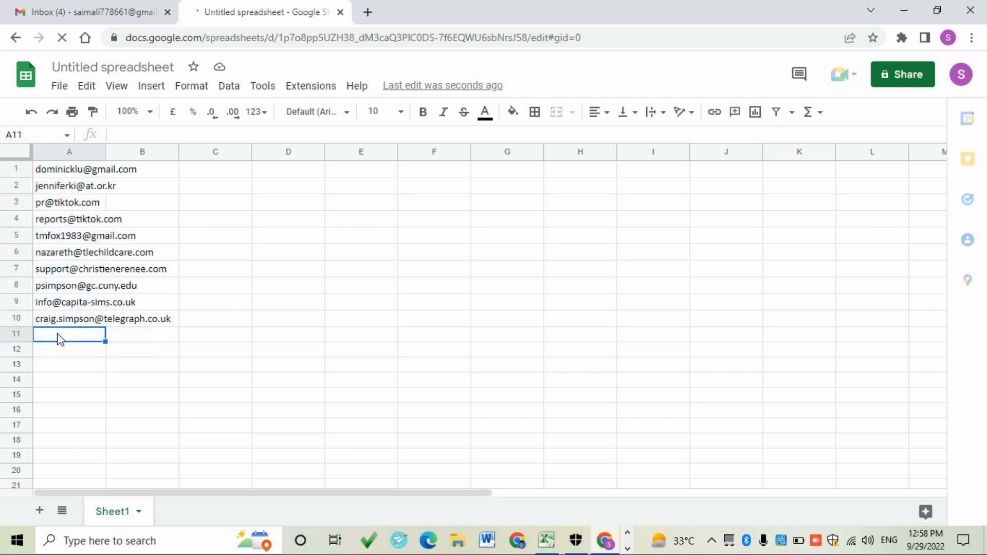
key(ctrl+v)
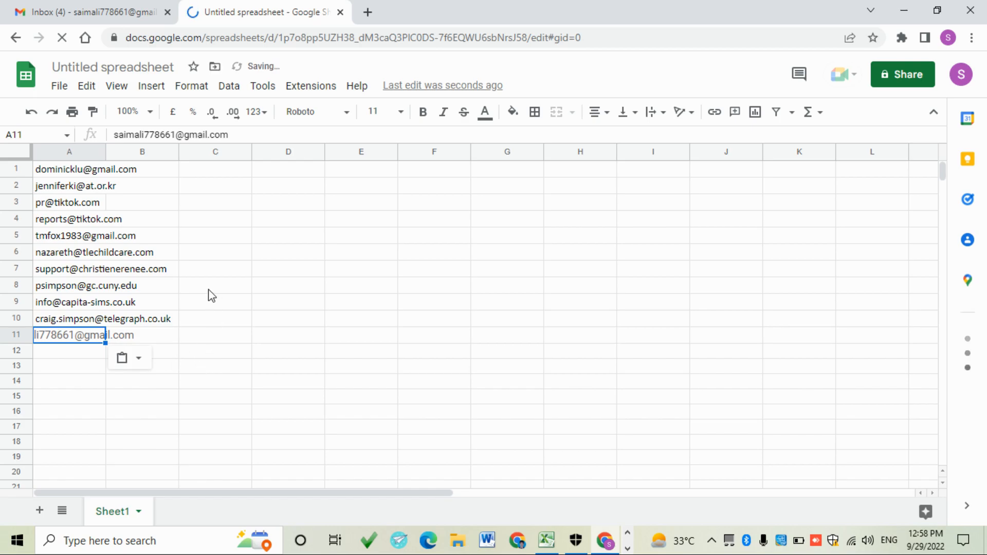
click(215, 235)
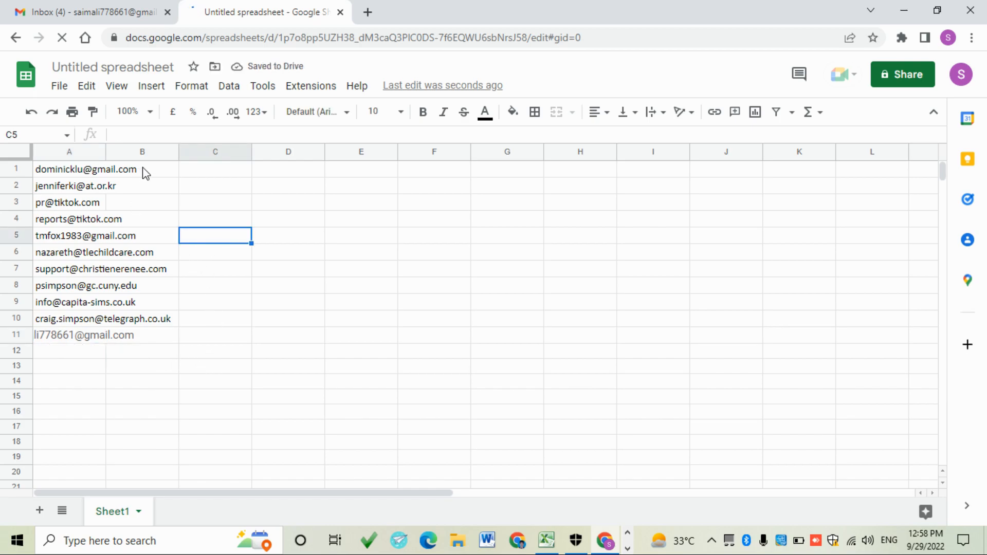
click(842, 74)
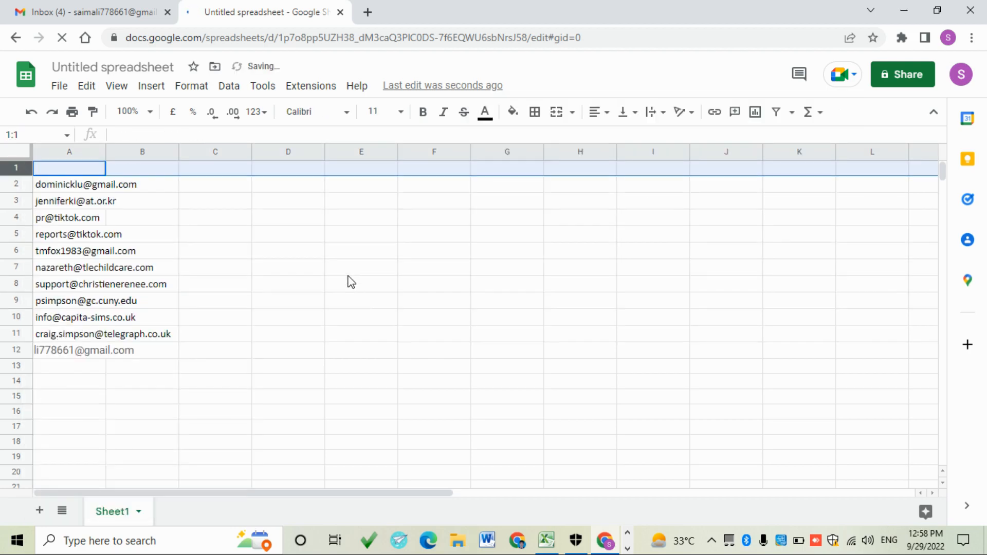
Enter the headers 'Email:' in A1 and 'F. Name:' in B1.
click(69, 168)
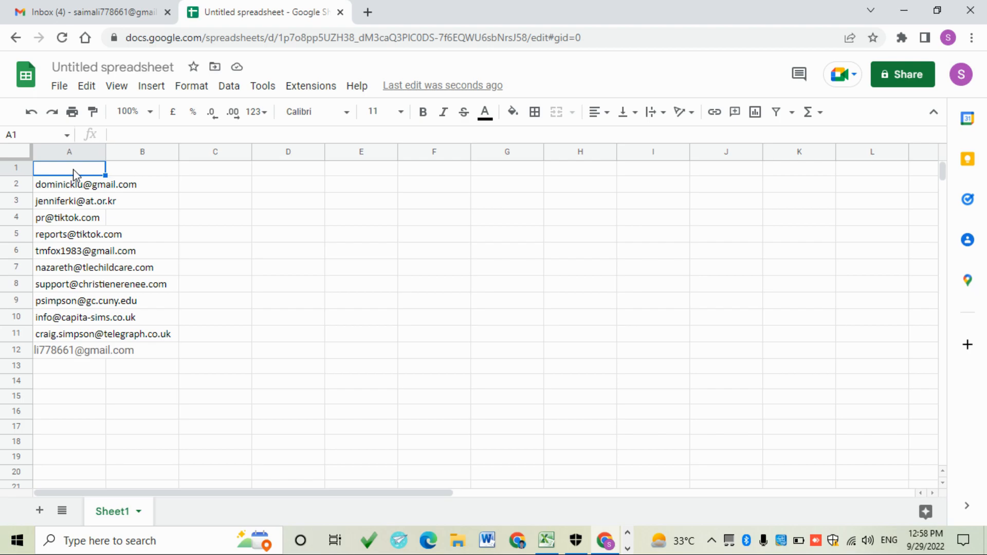
text(Email)
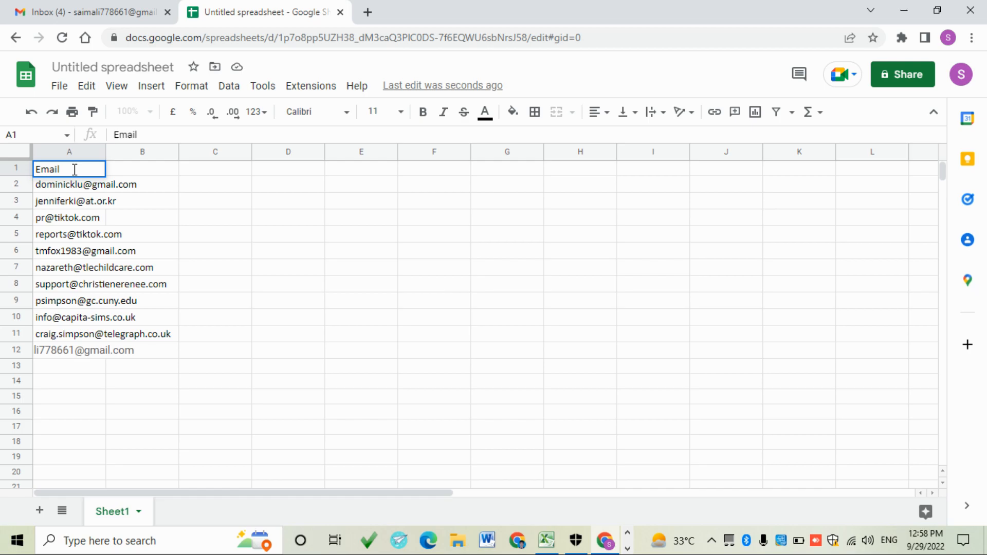
text(:)
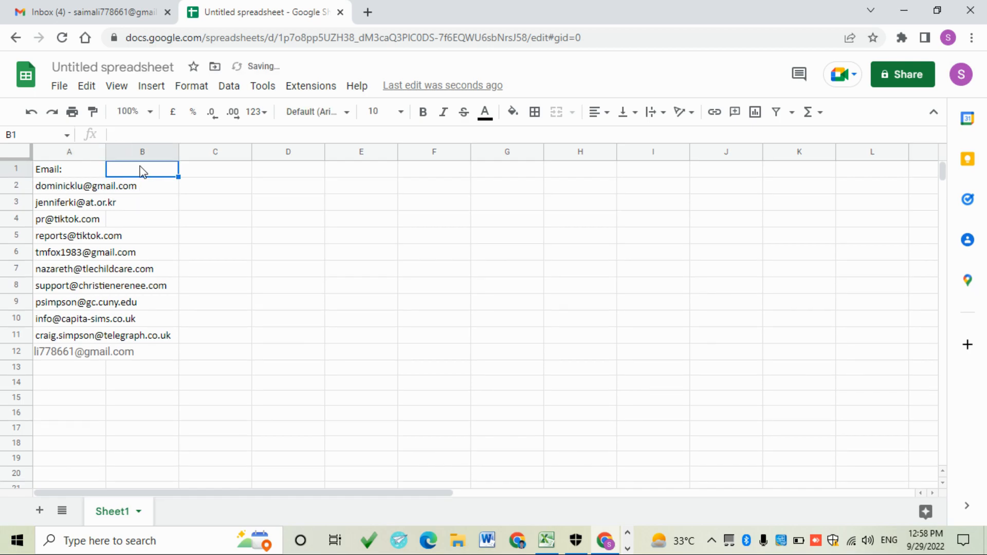
text(F.)
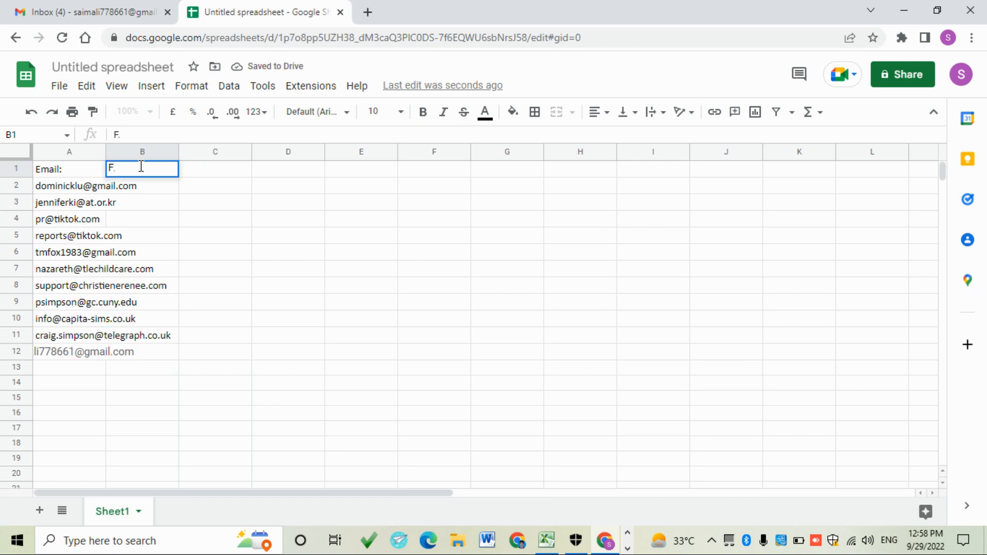
text(Nam)
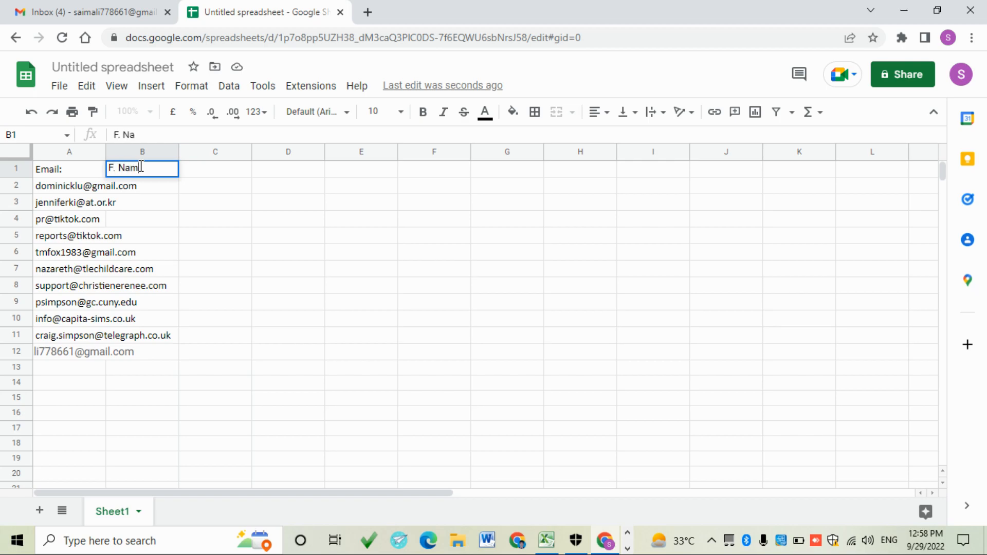
text(me)
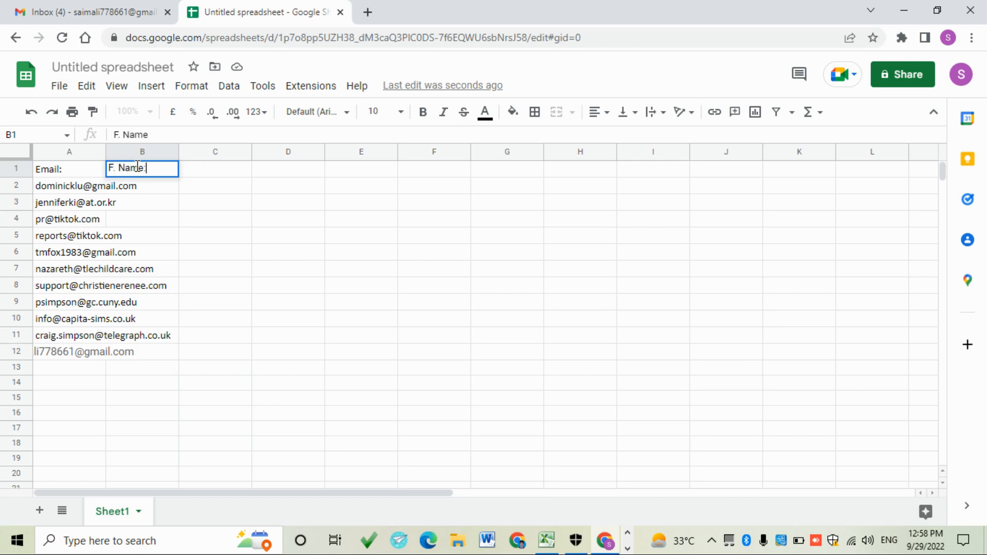
click(215, 218)
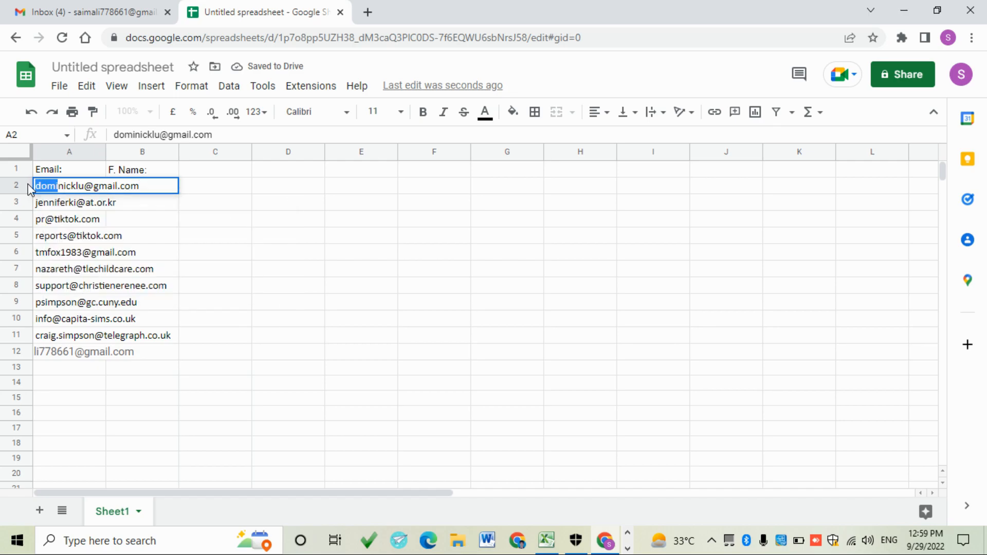
mouse_move(197, 193)
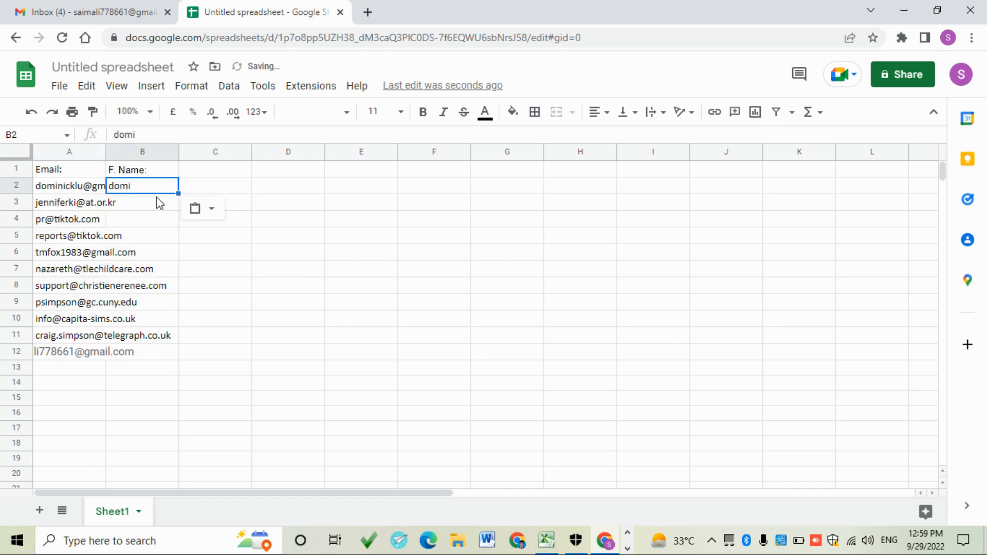
Enter first names (port, tmf, support…) beside the email addresses in column B.
click(68, 203)
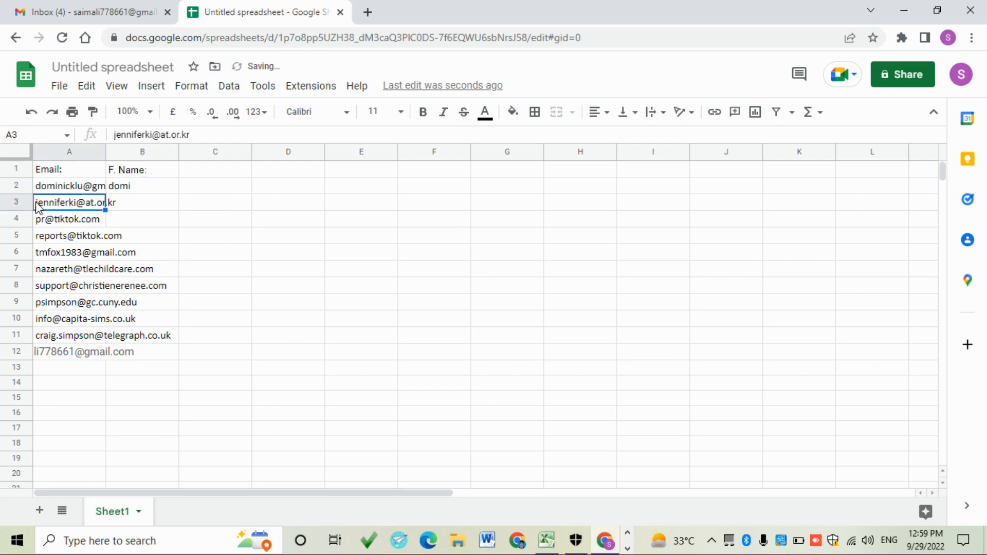
double_click(57, 202)
text(prt)
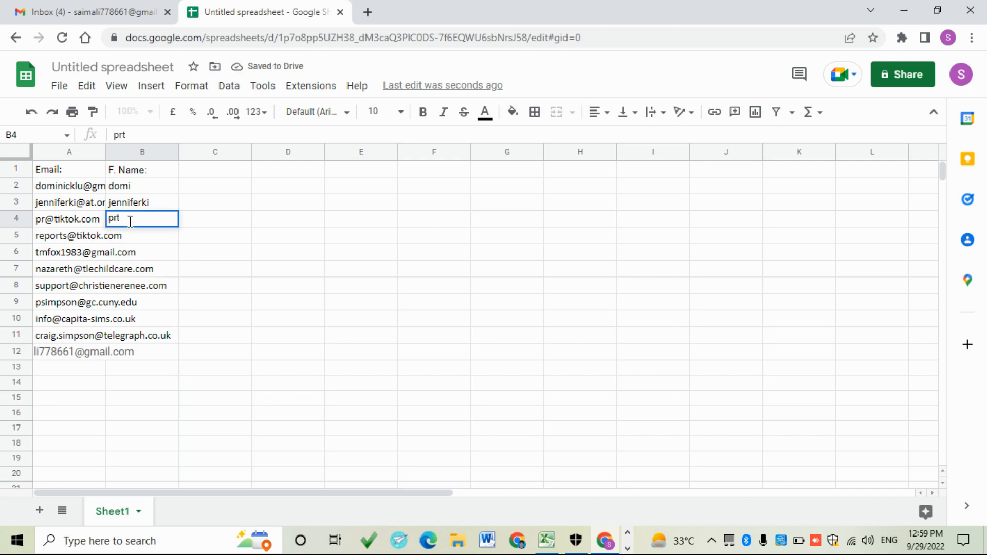
mouse_move(142, 246)
text(re)
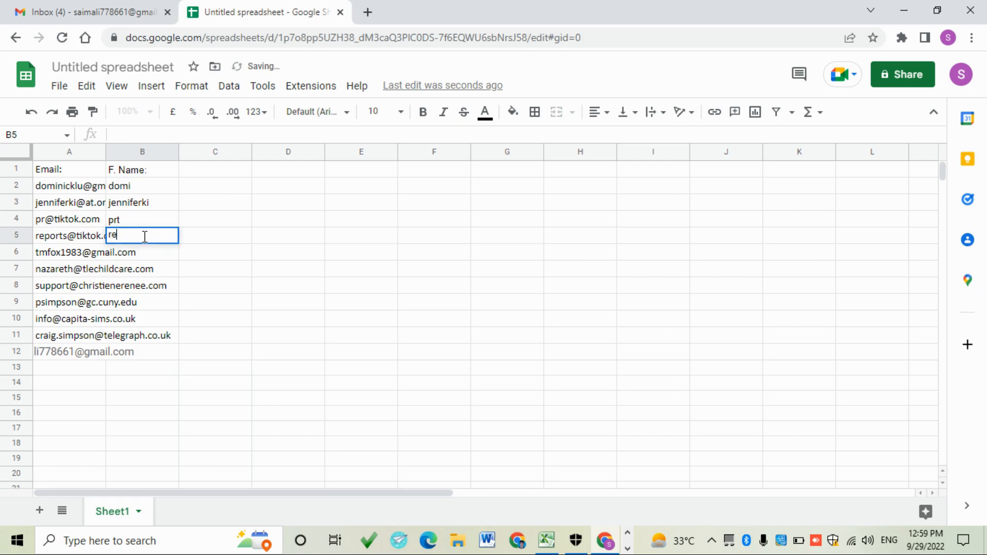
text(port)
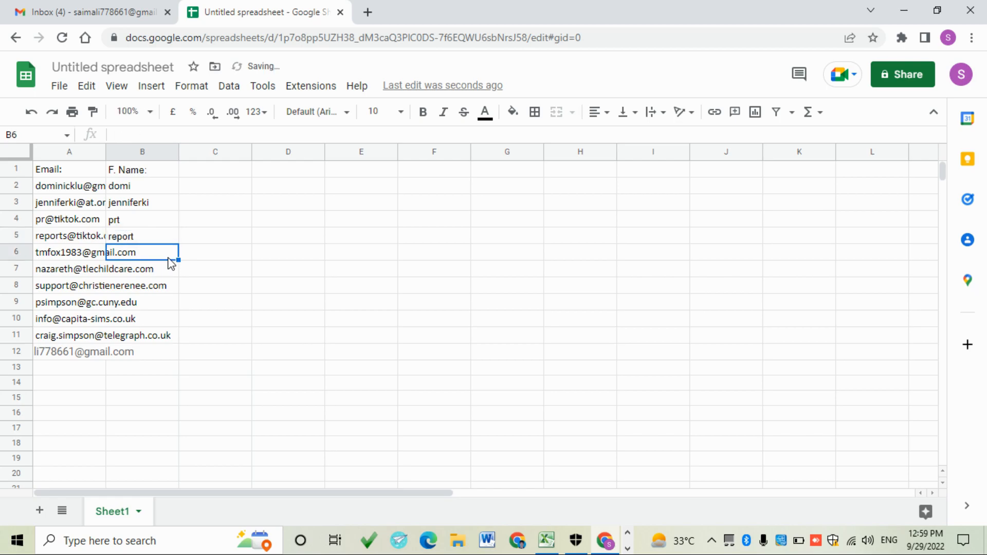
text(tmf)
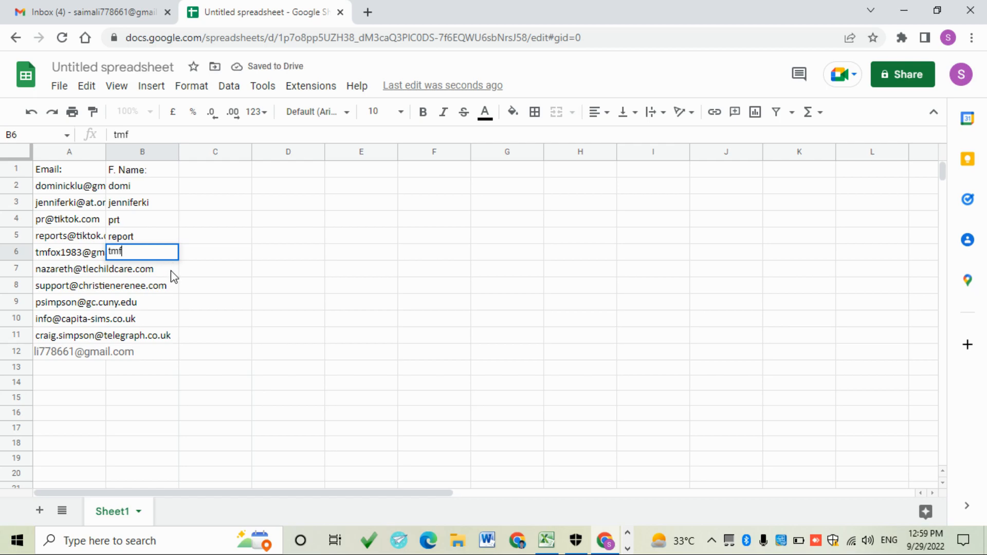
key(enter)
text(nazar)
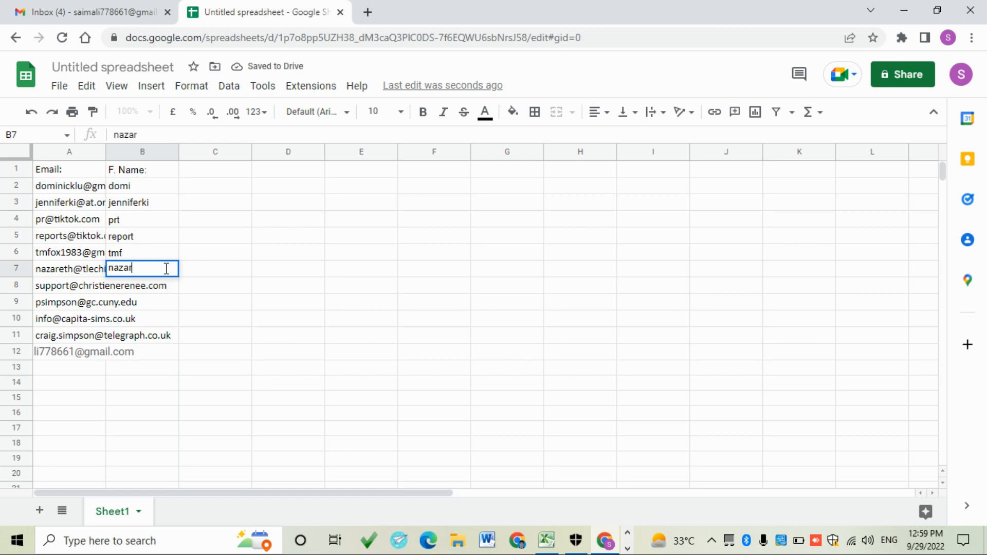
key(Return)
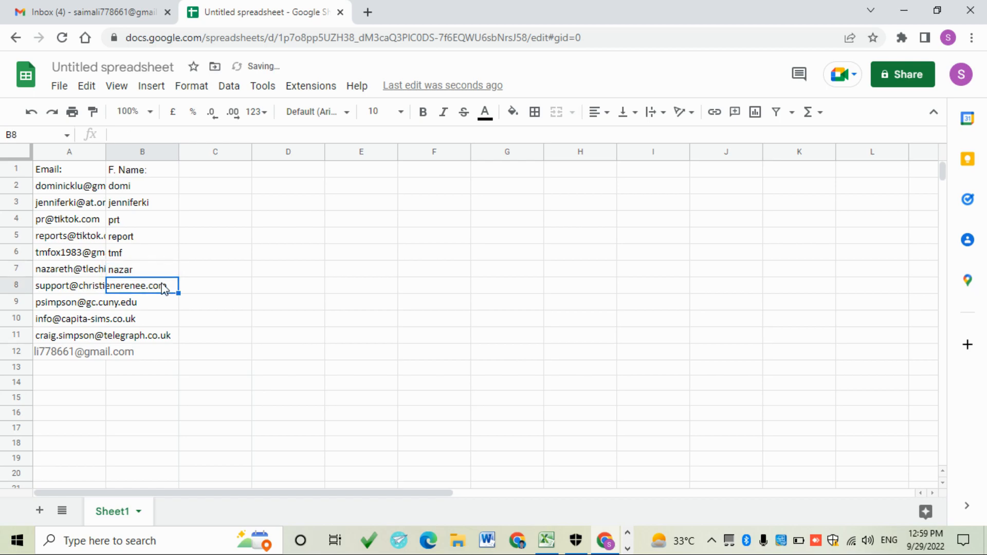
text(suppo)
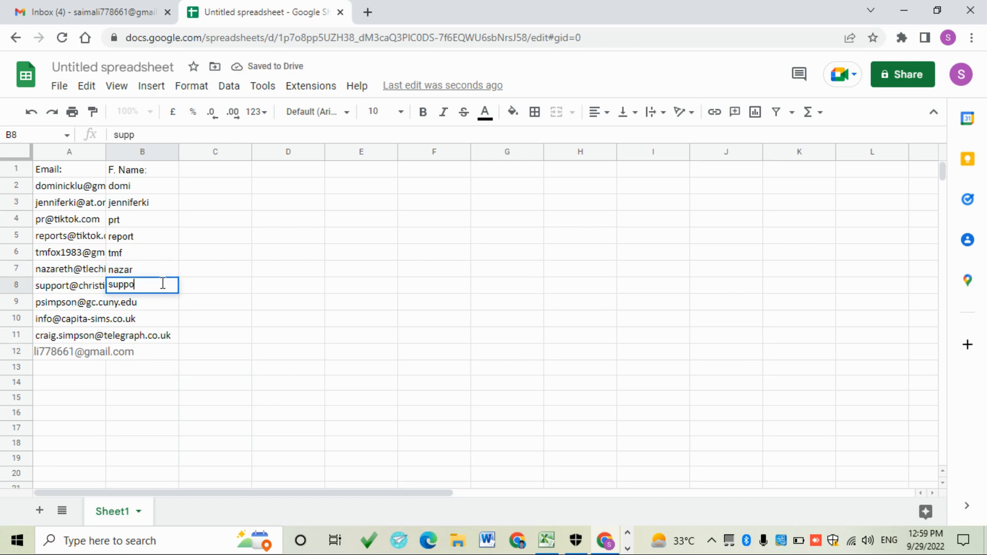
text(rt)
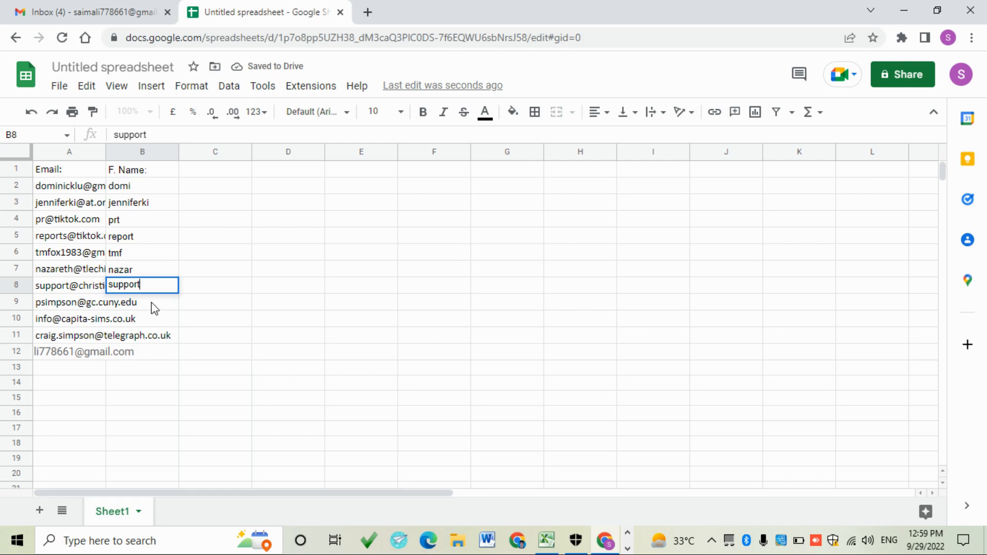
mouse_move(19, 308)
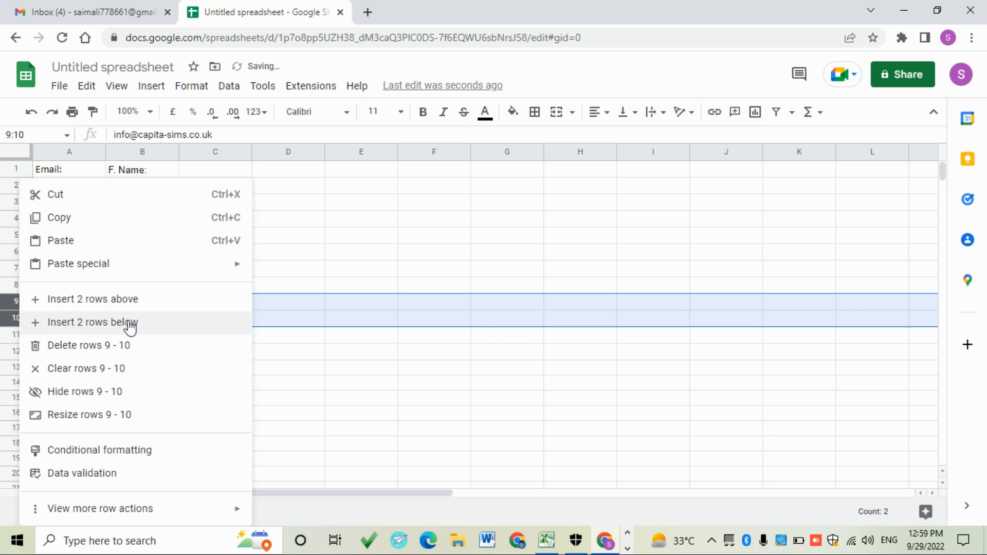
mouse_move(88, 345)
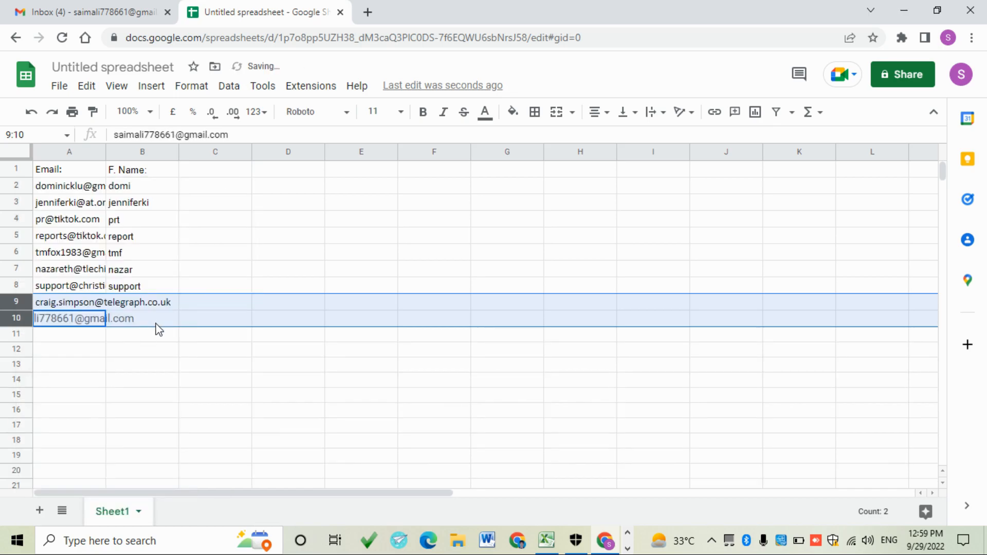
Clear the selection after deleting rows 9–10.
click(142, 349)
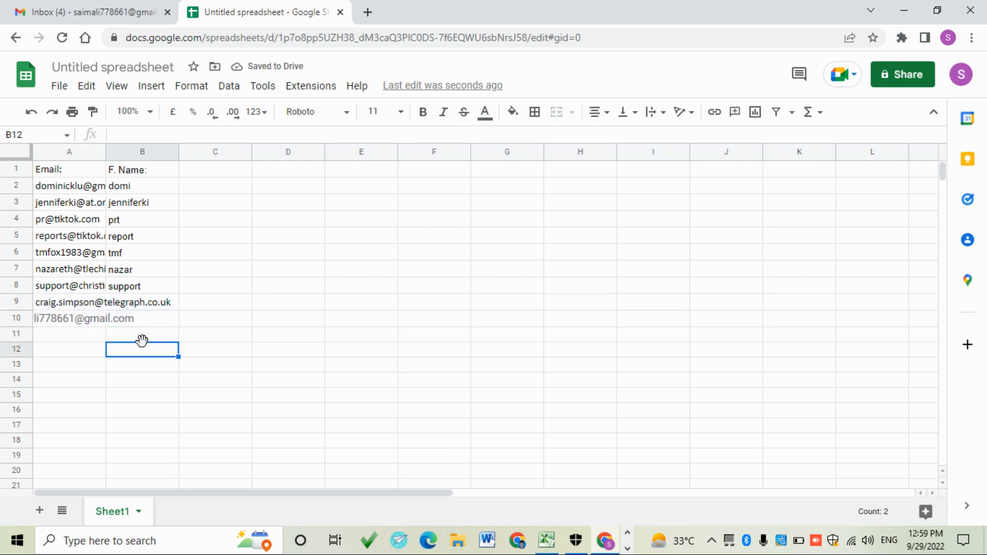
Enter first names 'crag' and 'saim' for the last two addresses in B9 and B10.
click(142, 302)
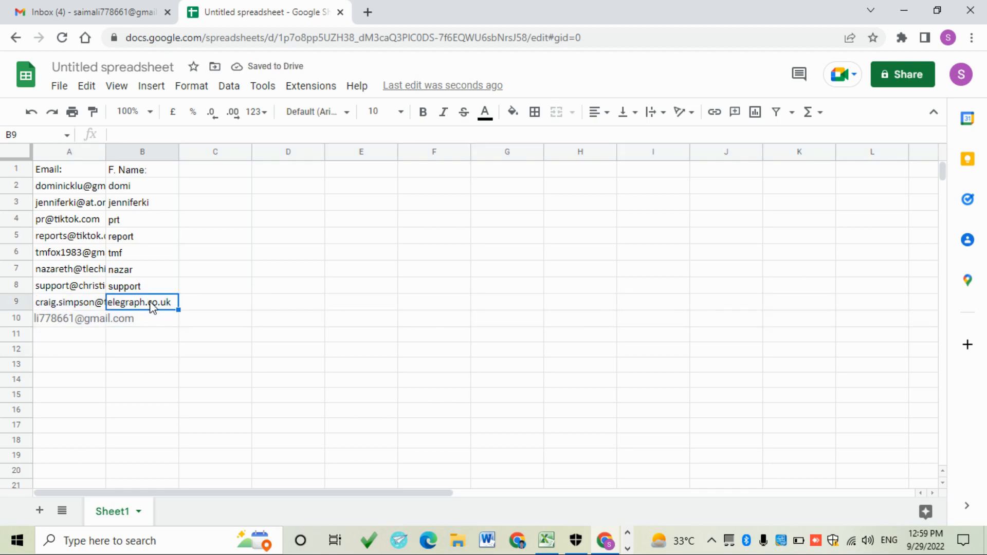
text(crag)
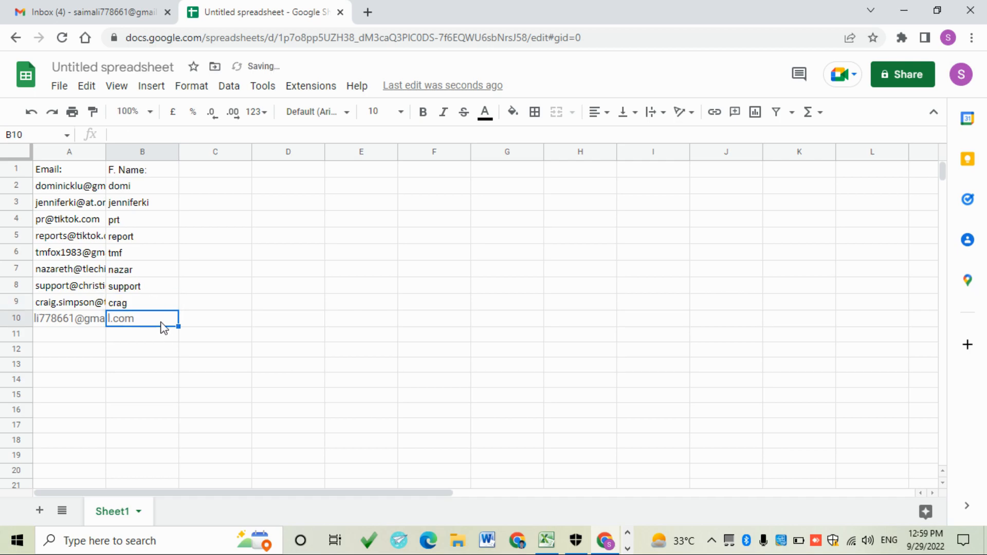
text(saim)
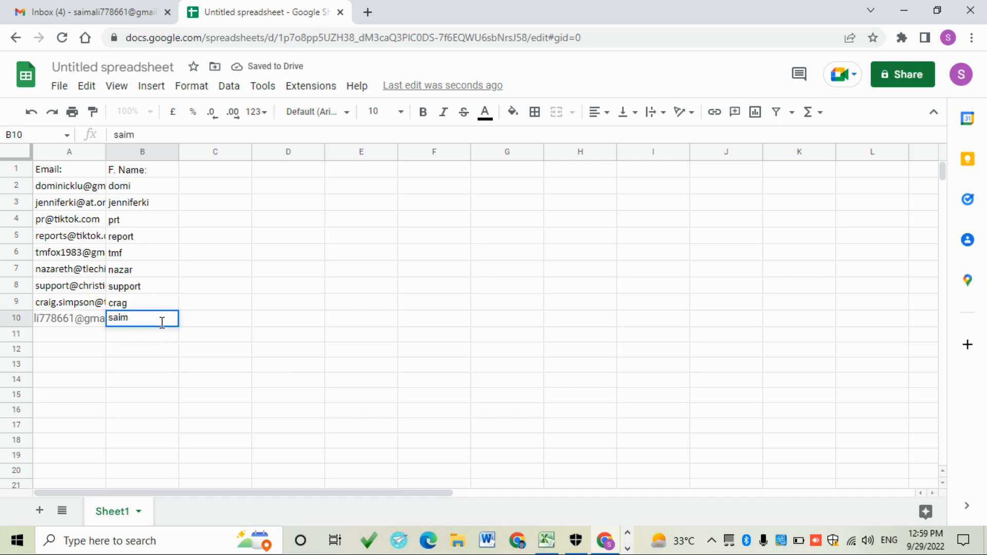
key(enter)
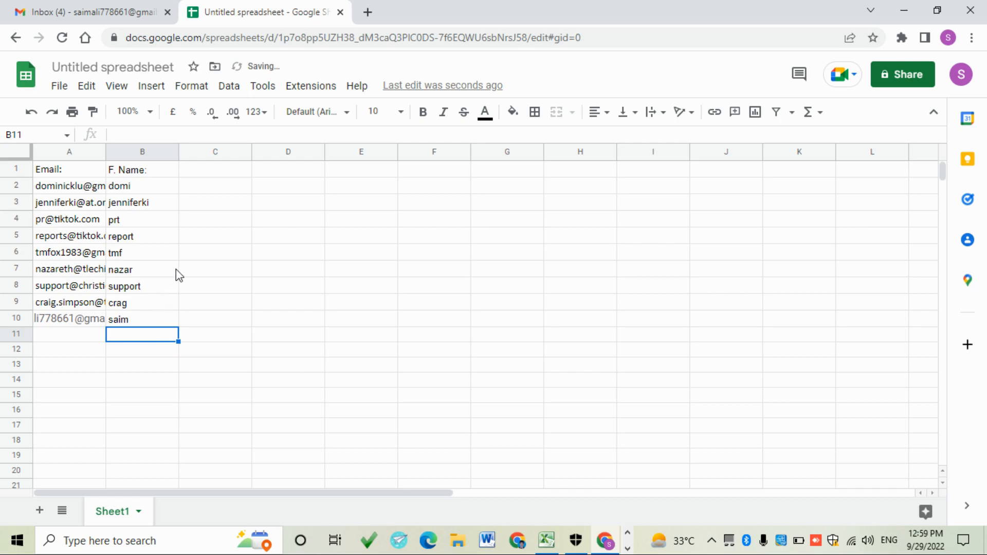
mouse_move(287, 213)
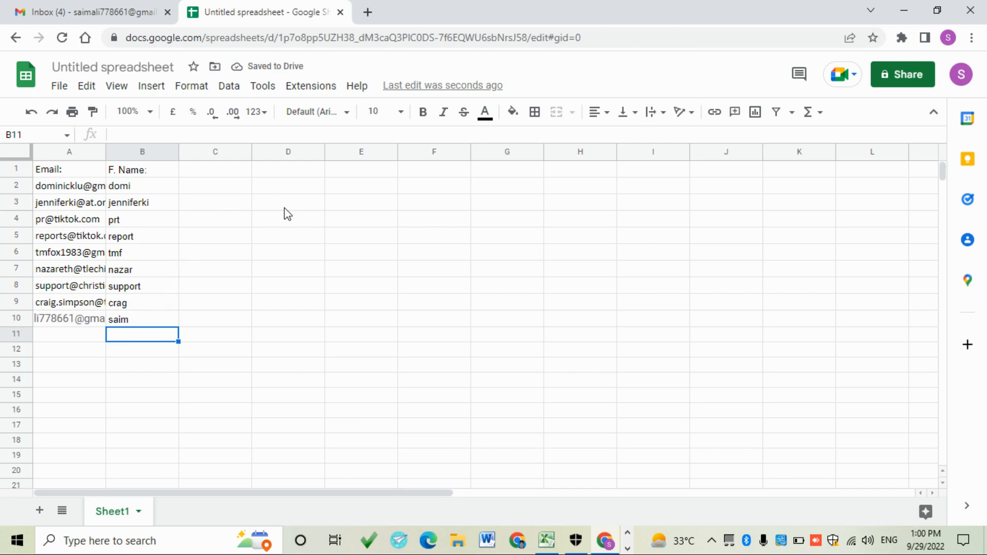
mouse_move(968, 347)
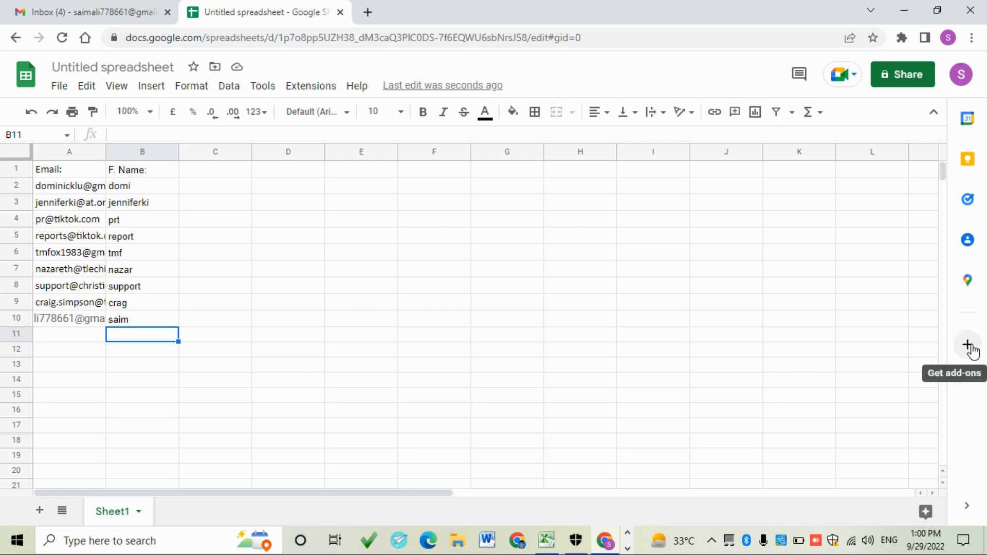
Search the add-ons marketplace for 'mail merge' to find Pigeon Mail.
click(967, 345)
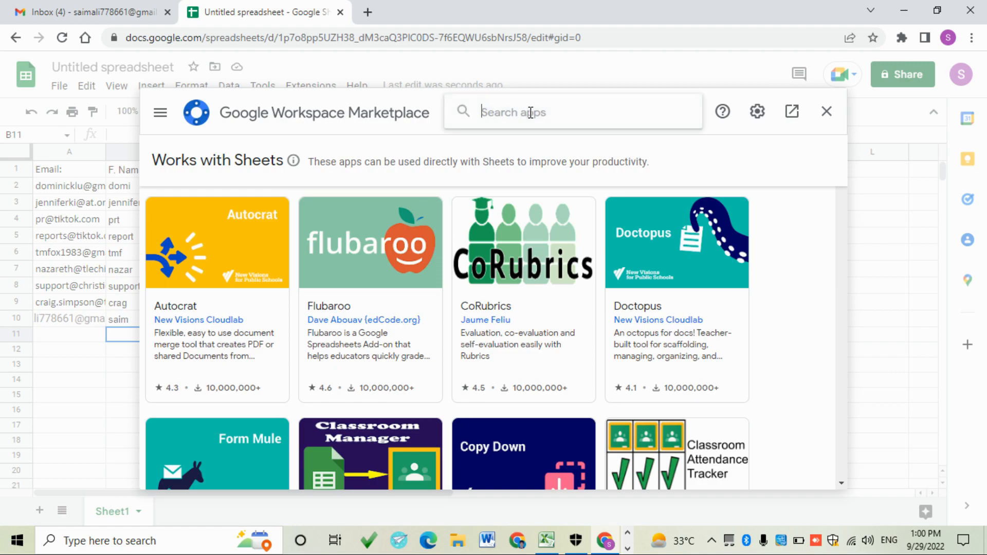
text(mail marge)
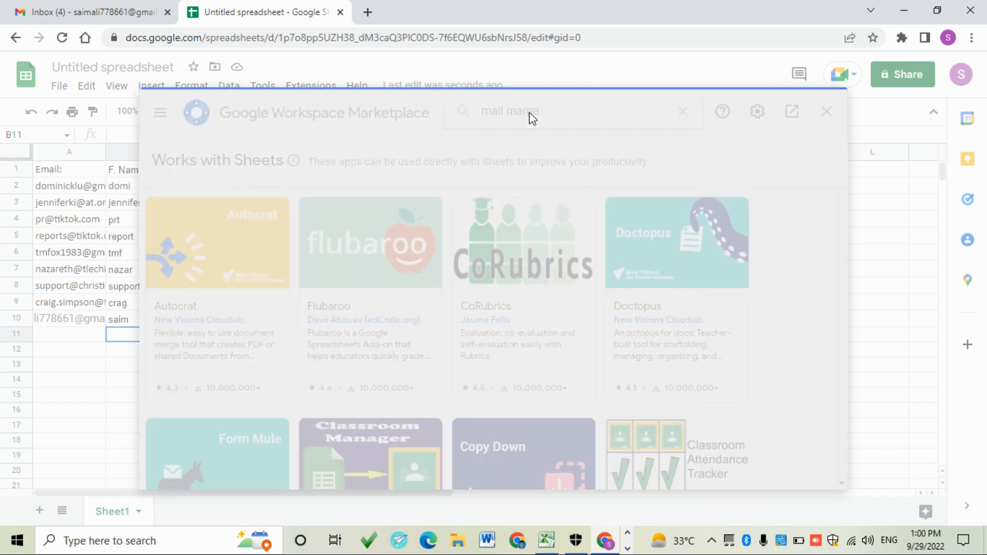
key(Return)
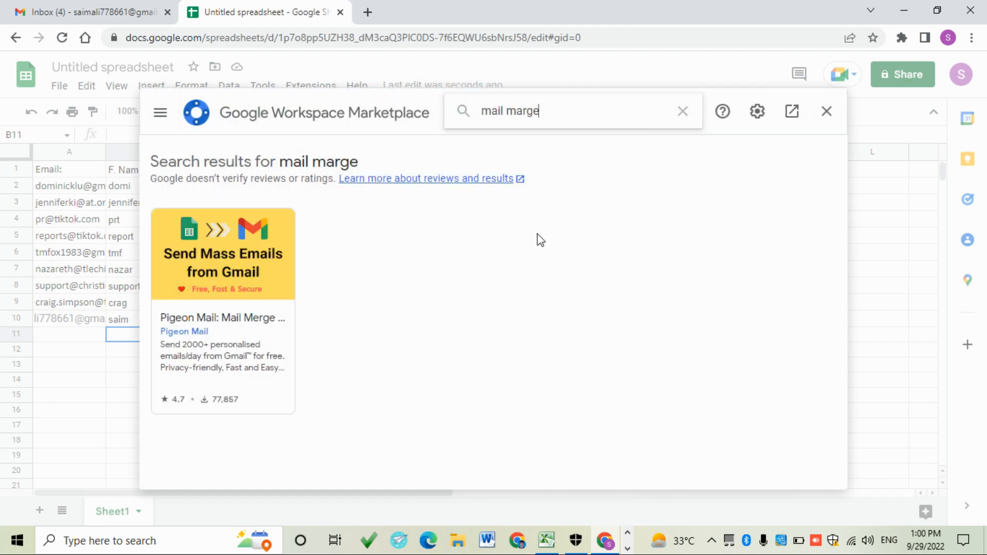
mouse_move(223, 312)
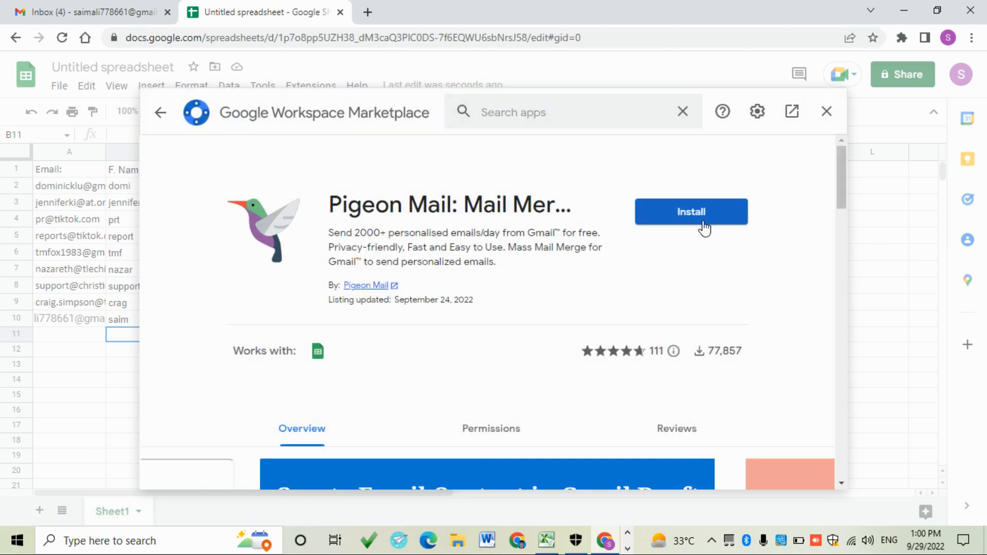
Install Pigeon Mail, grant account access, and dismiss the confirmation.
click(690, 212)
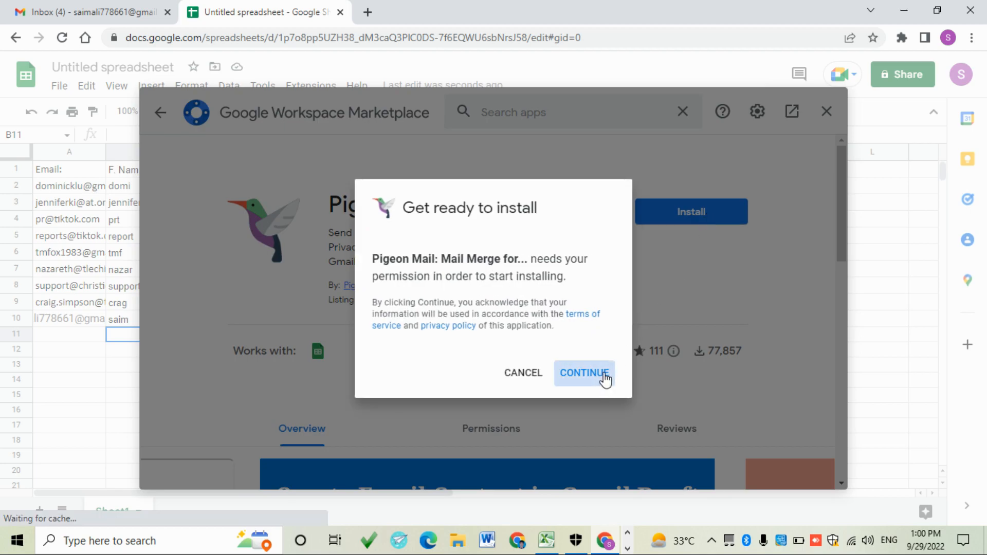
click(584, 372)
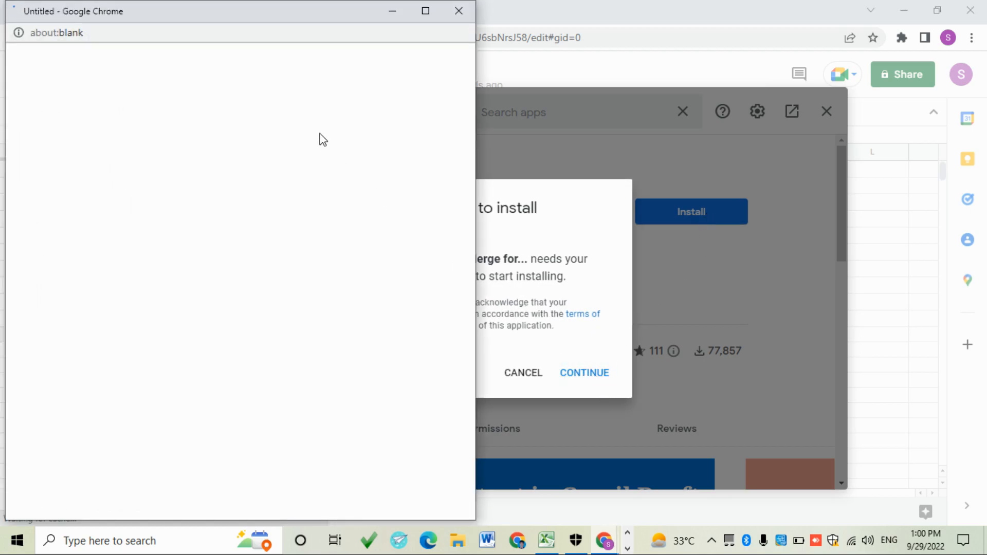
click(583, 372)
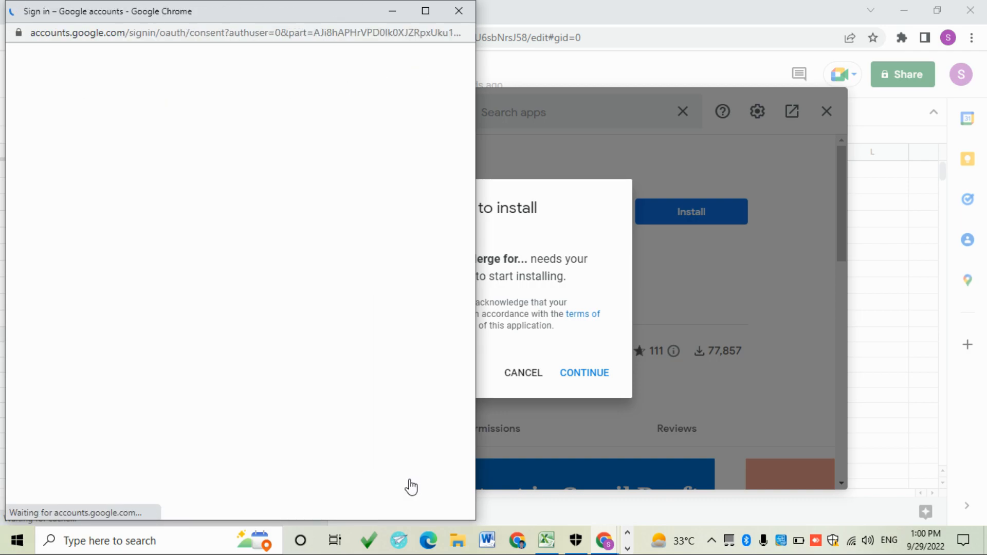
mouse_move(395, 281)
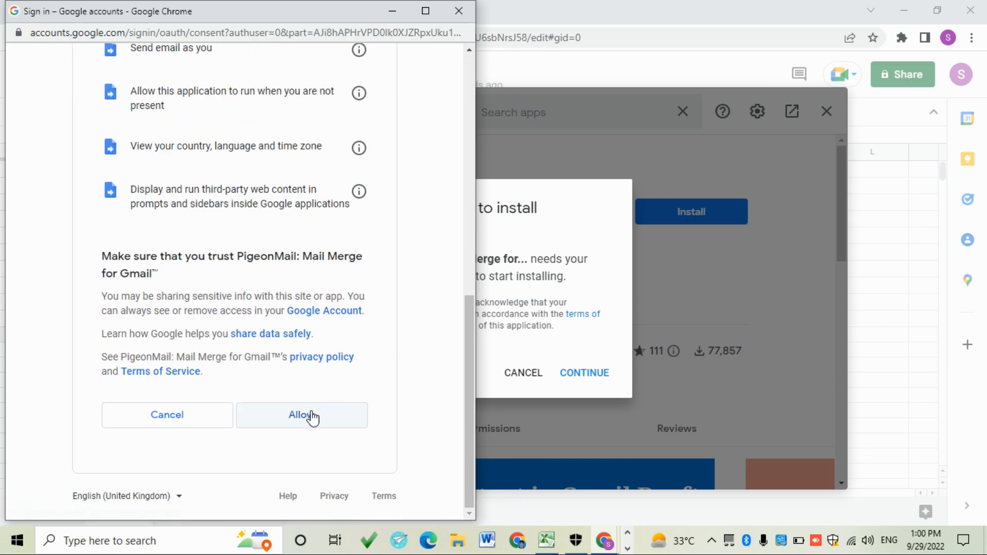
click(301, 414)
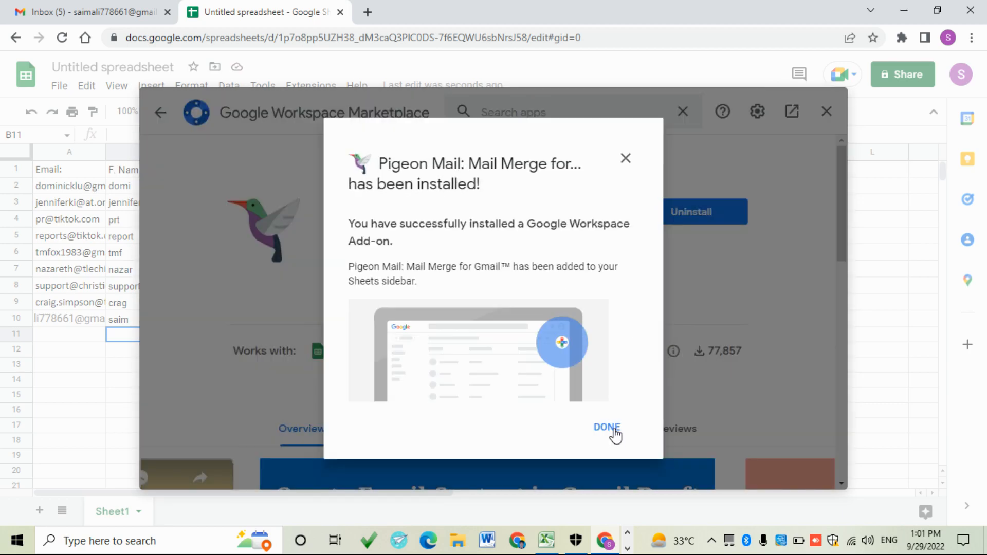
click(605, 427)
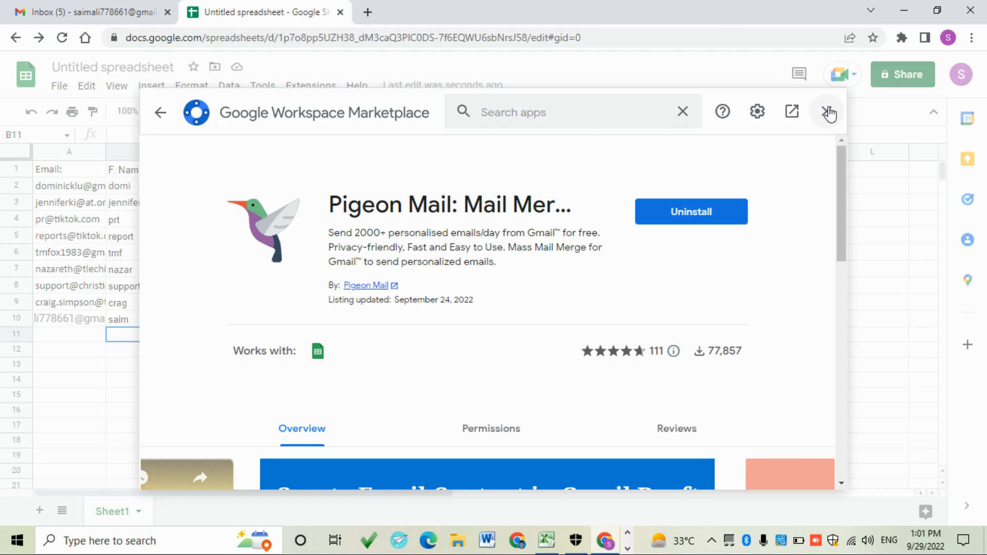
Close the Marketplace window, select an empty cell, and switch to the Gmail inbox.
click(829, 111)
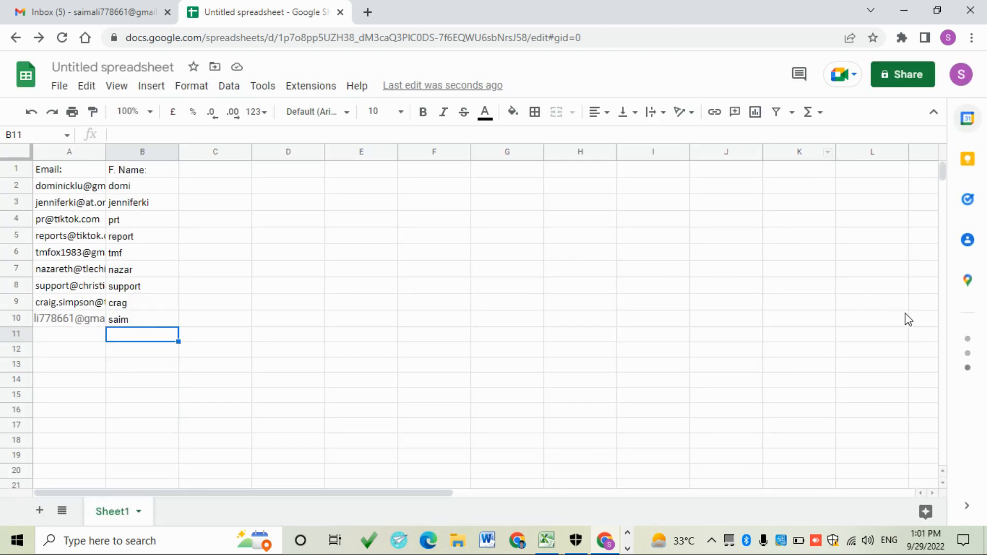
mouse_move(782, 366)
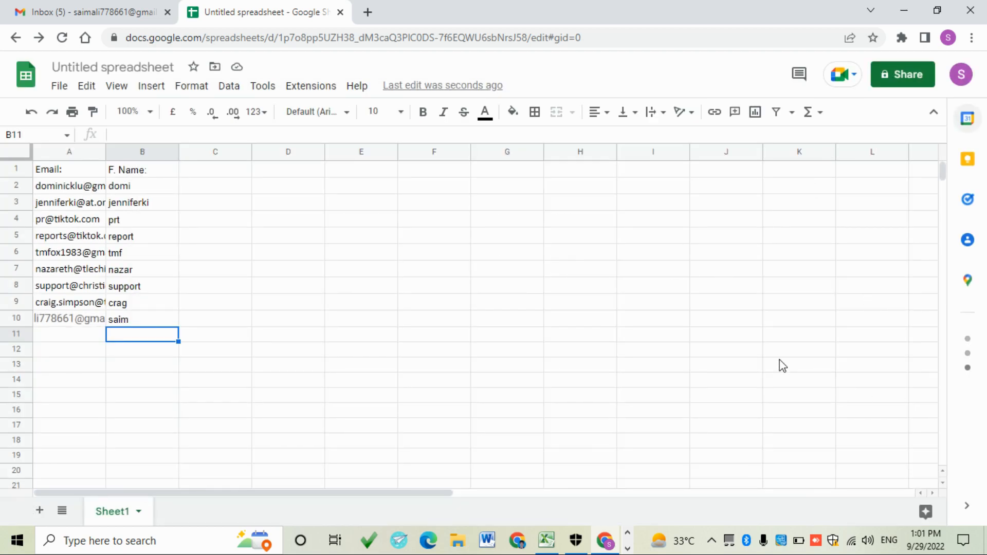
click(215, 170)
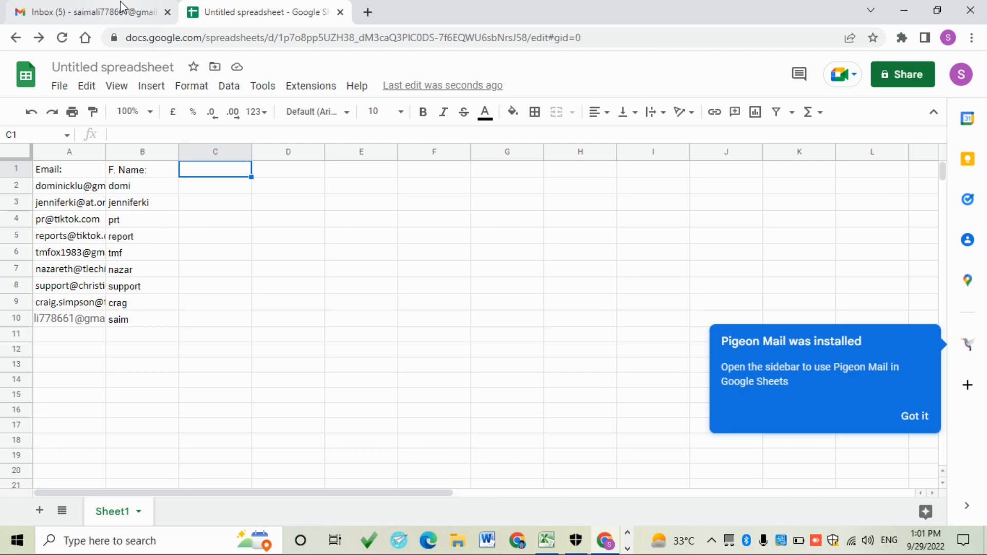
click(88, 13)
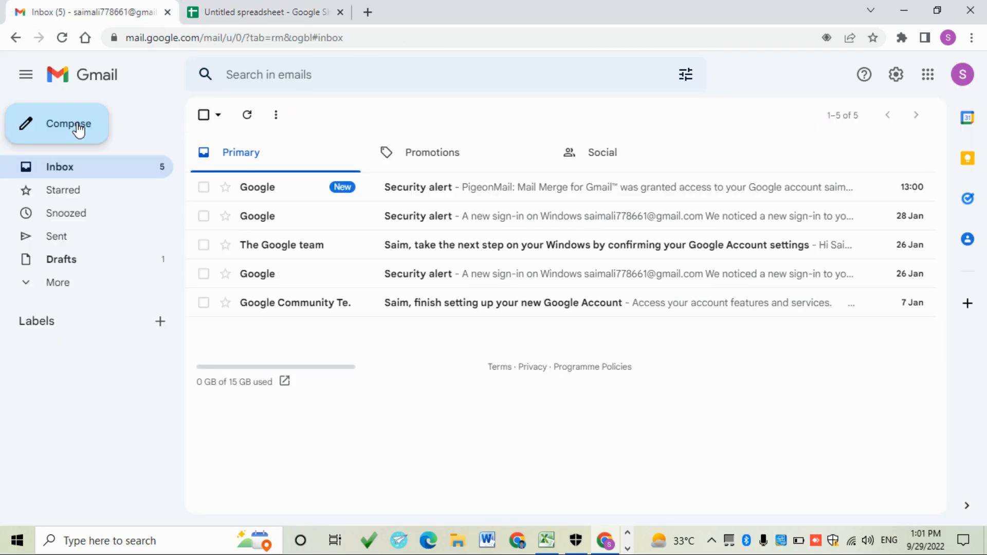
Compose a Gmail draft with subject 'Subscribe' and body 'This is a sample message', then return to the sheet.
click(67, 124)
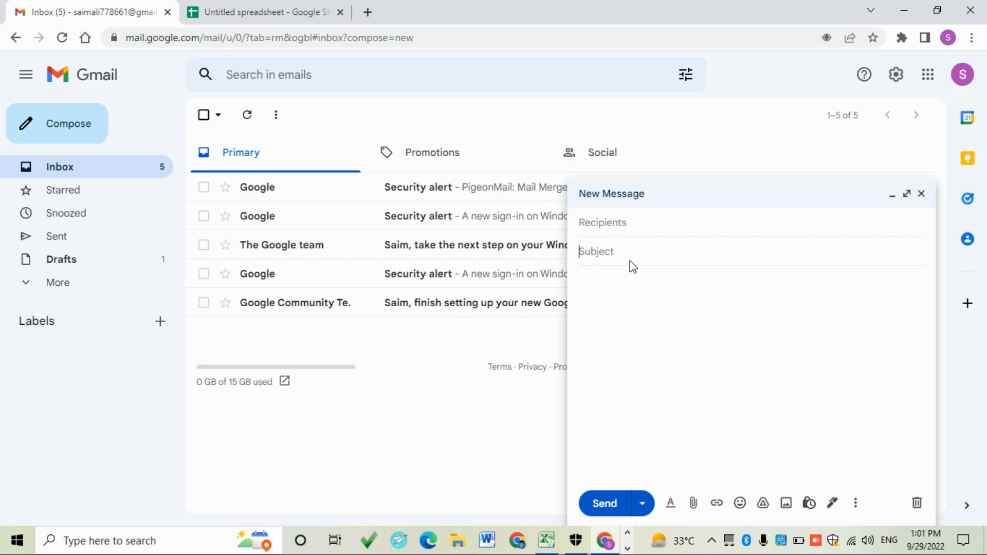
text(S)
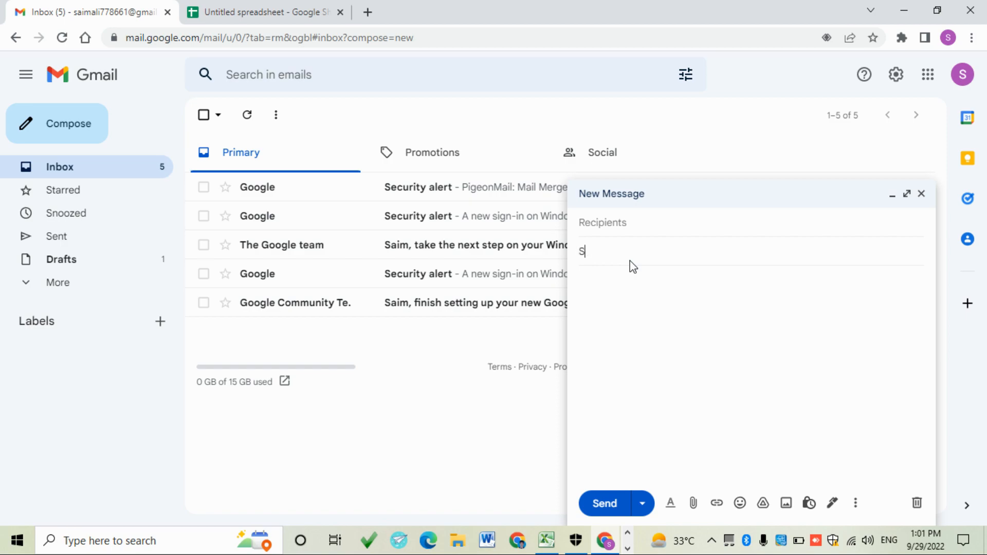
text(ubscr)
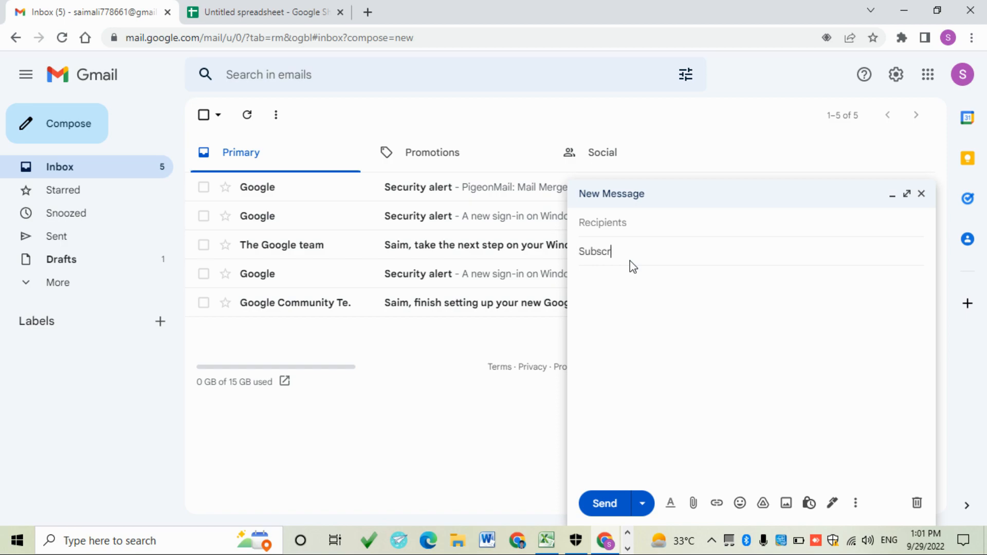
text(ibe)
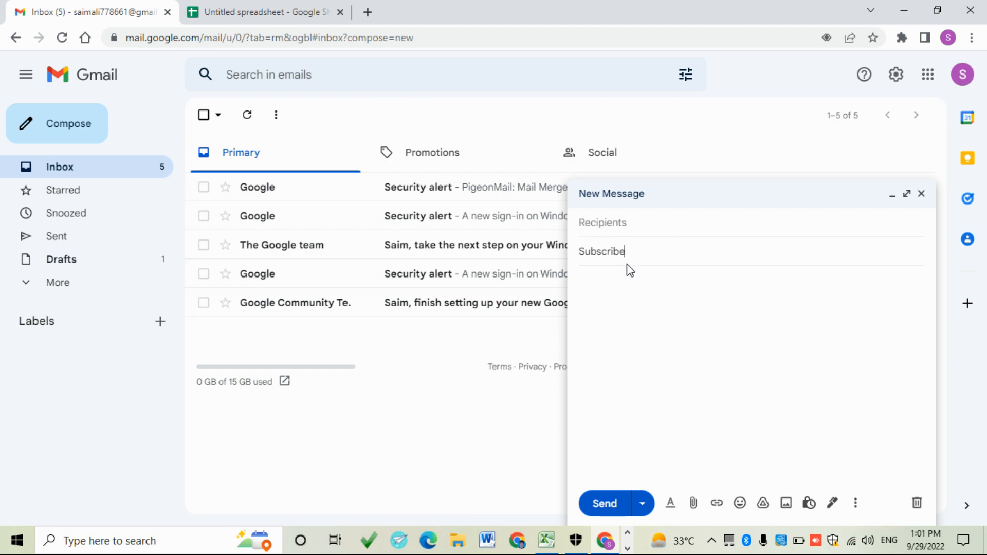
text(')
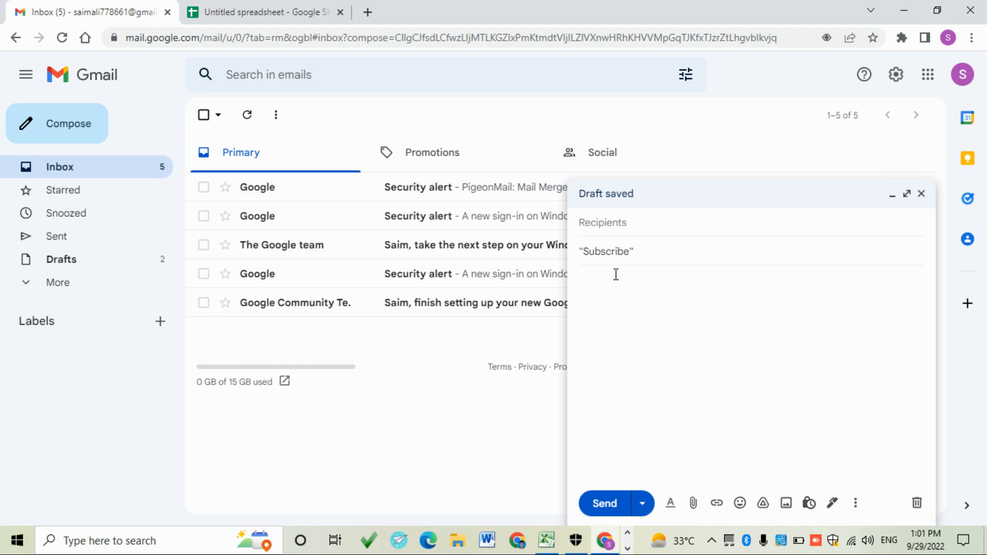
text(This is a)
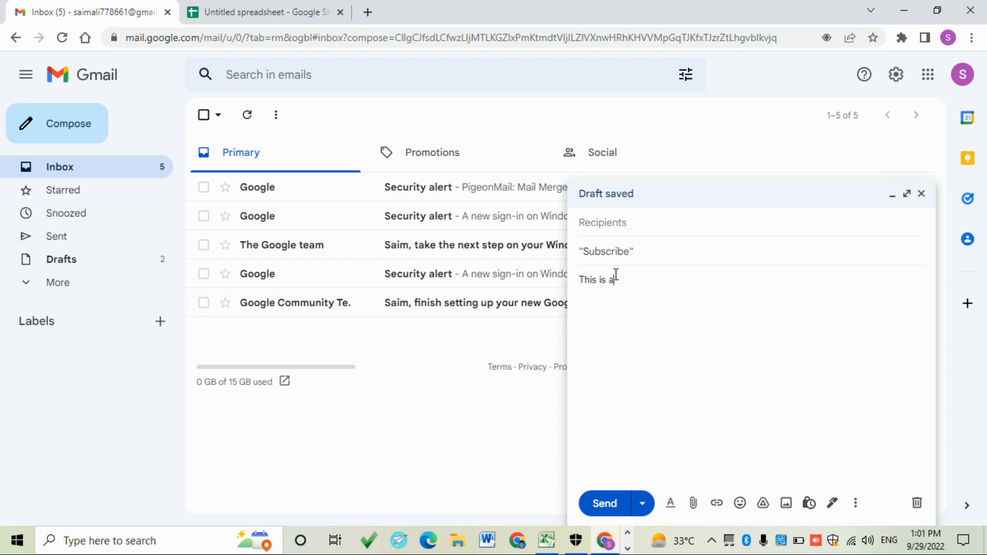
text(s)
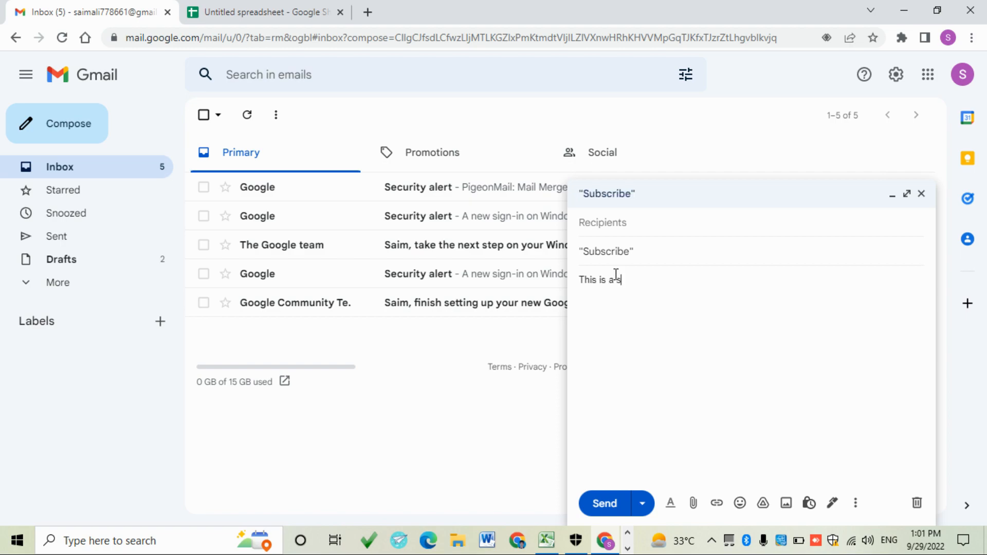
text(ample m)
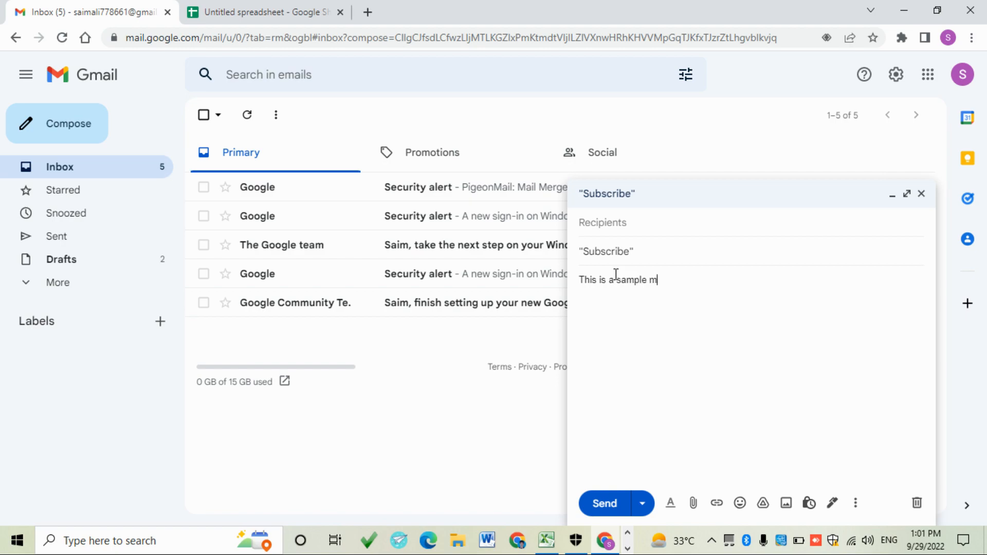
text(ess)
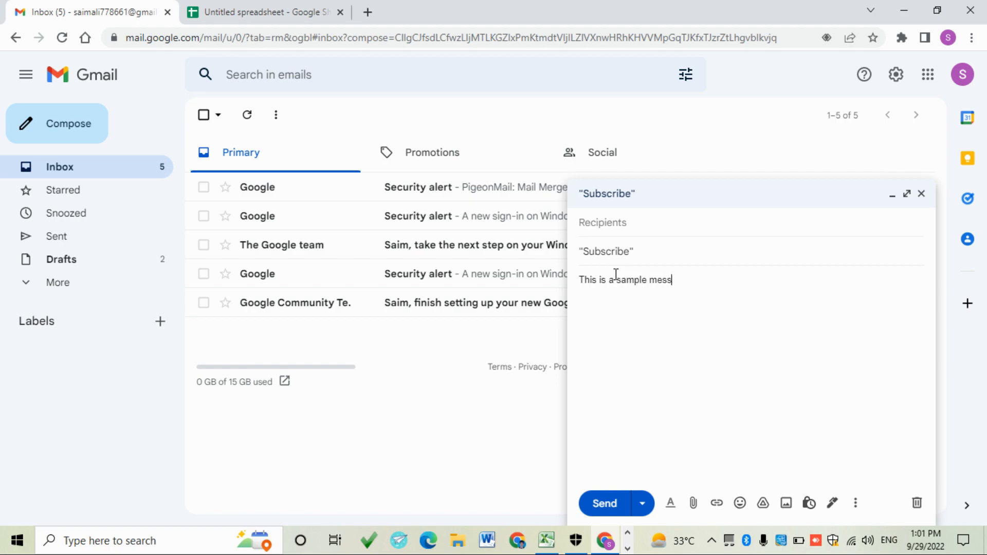
text(age)
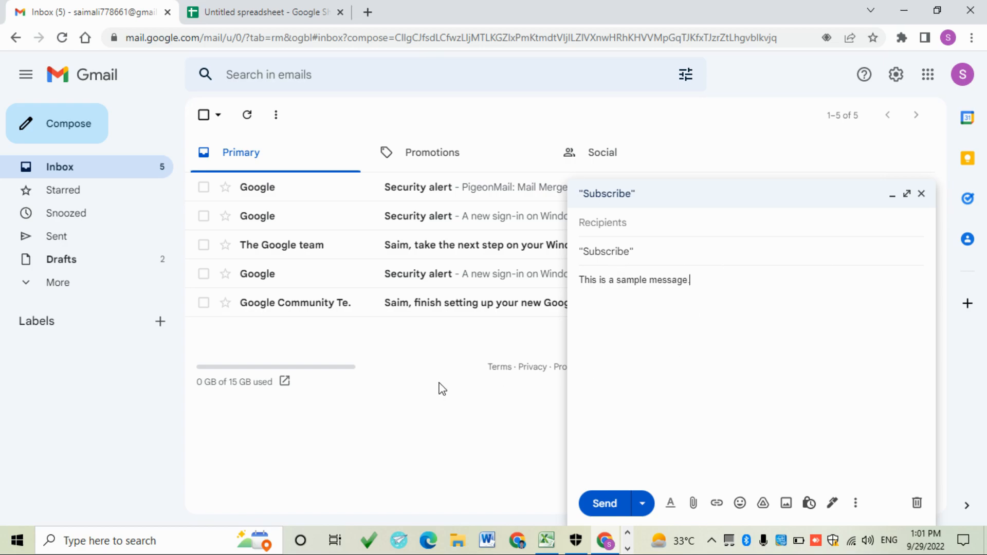
click(264, 13)
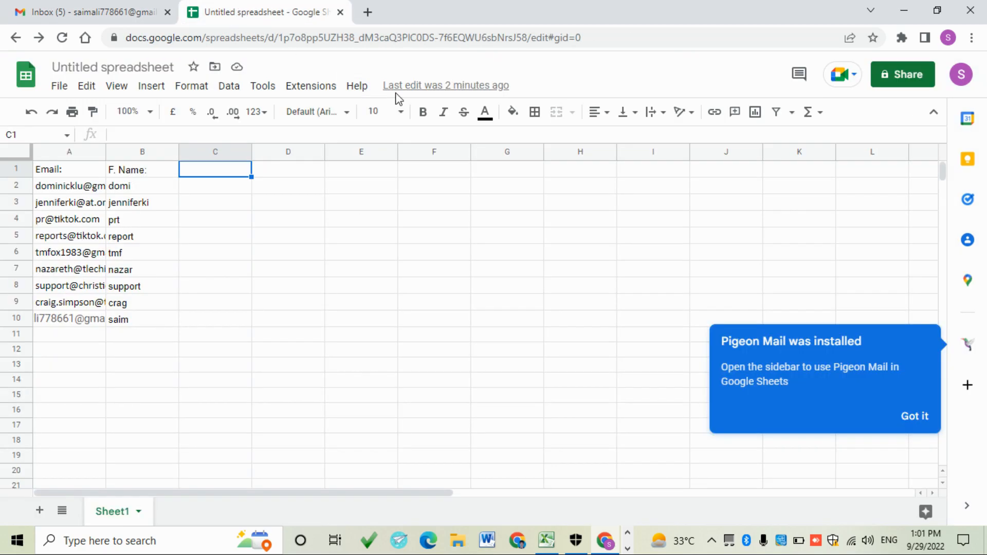
mouse_move(967, 345)
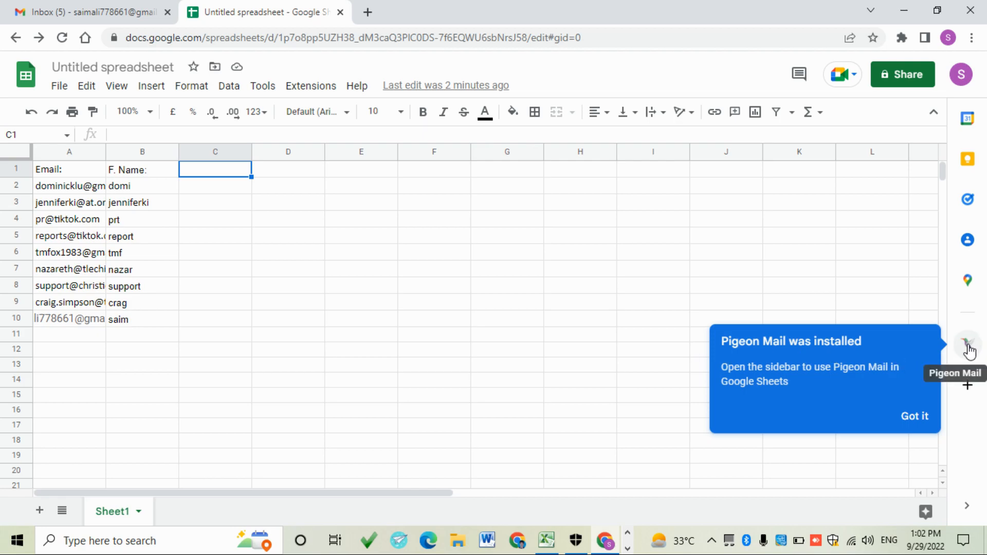
mouse_move(783, 355)
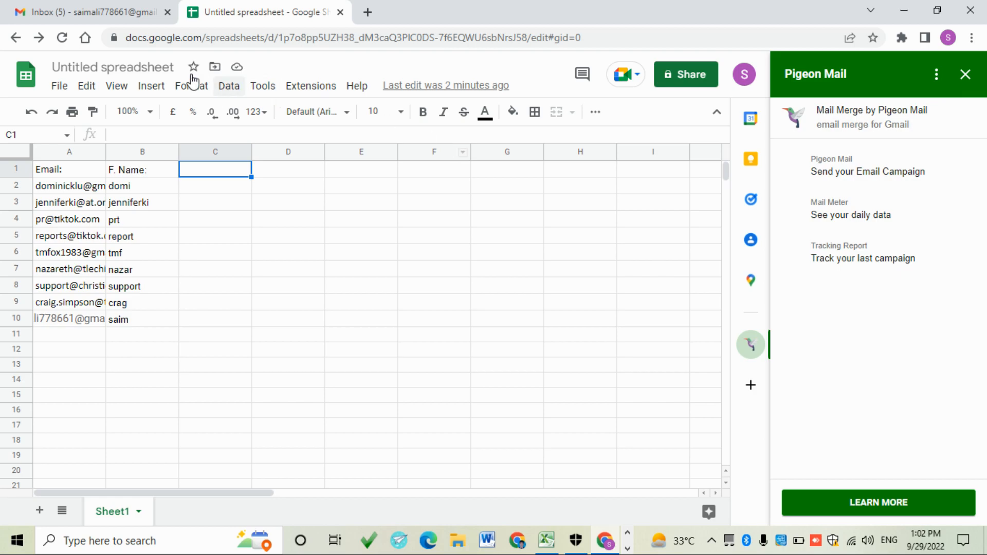
mouse_move(860, 214)
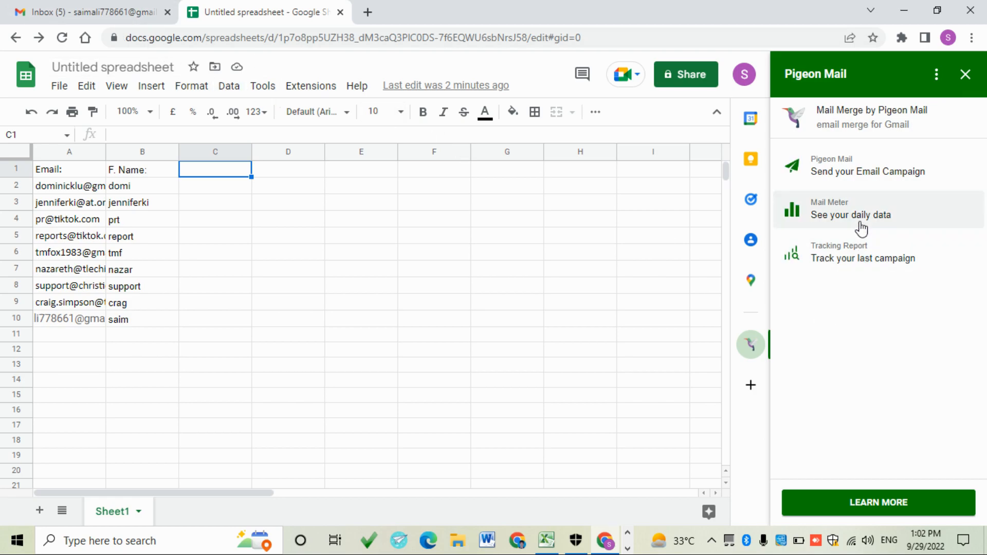
mouse_move(907, 172)
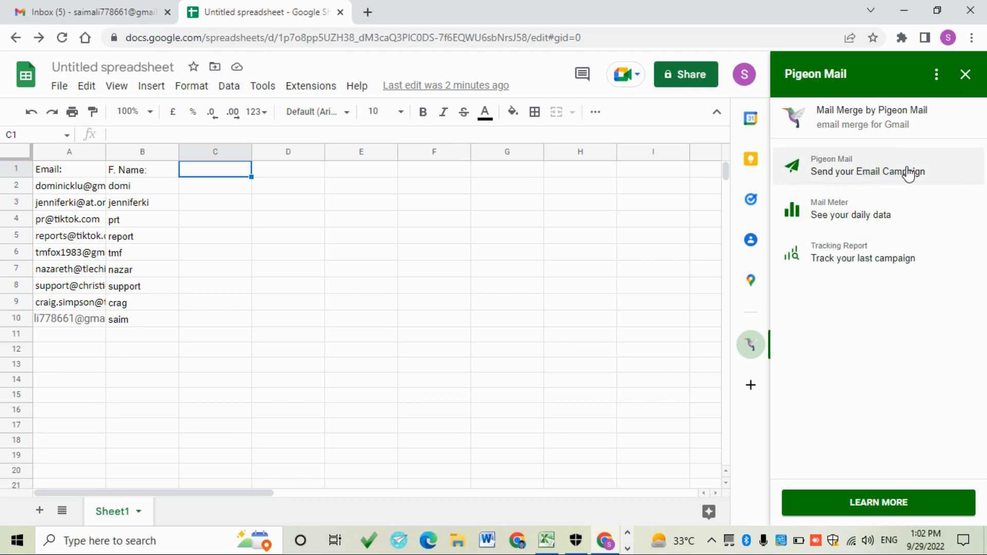
Start an email campaign from the Pigeon Mail sidebar.
click(868, 172)
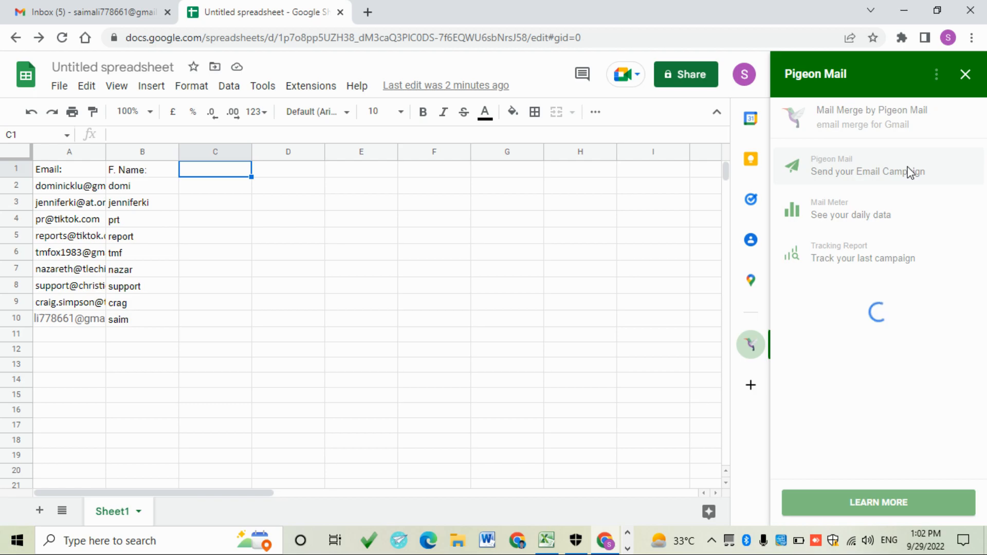
Select the 'Subscribe' draft for the campaign, checking it in Gmail first.
click(853, 165)
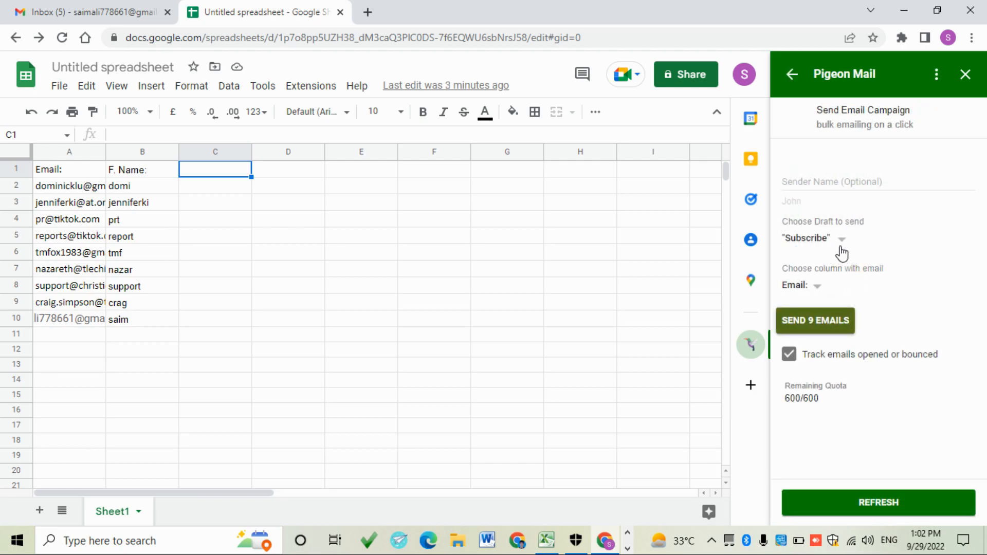
mouse_move(814, 241)
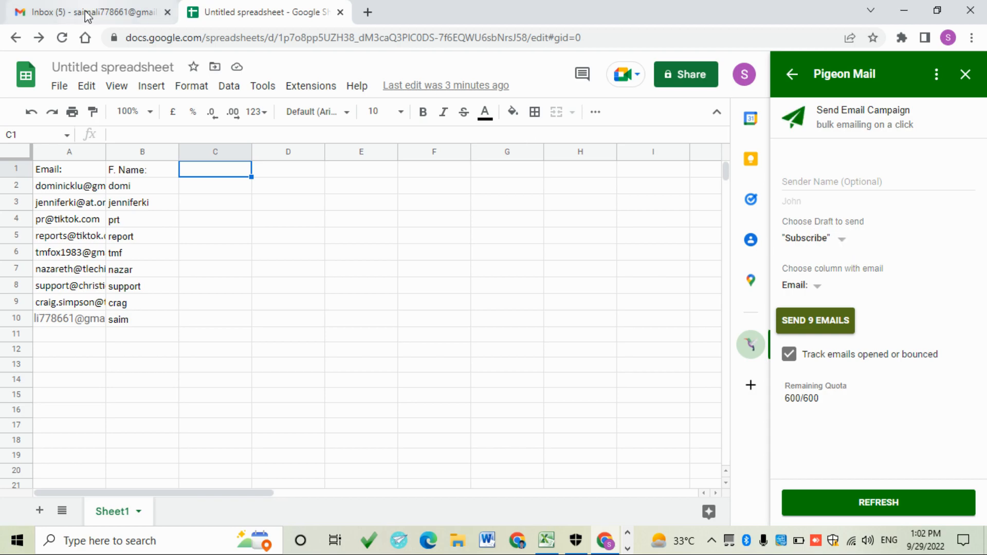
click(88, 13)
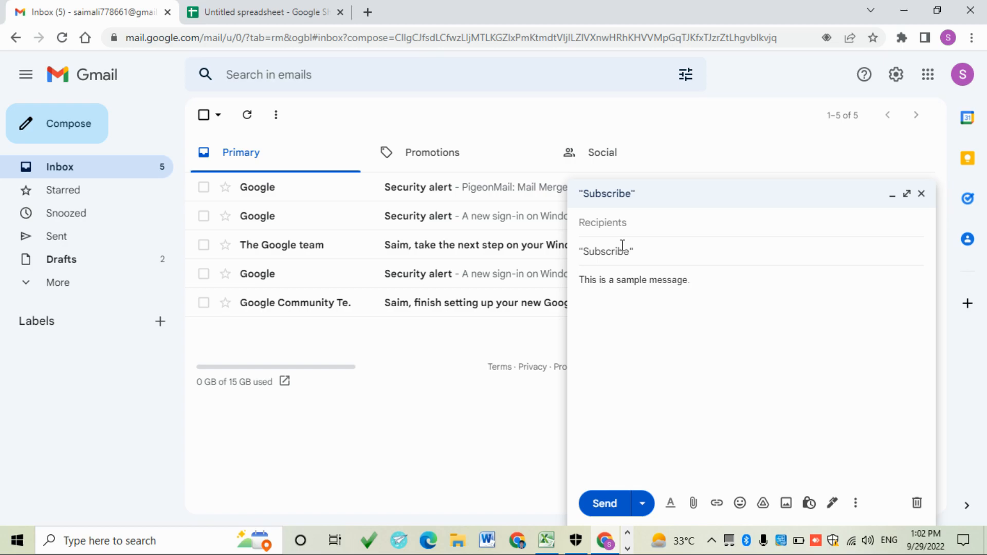
double_click(605, 251)
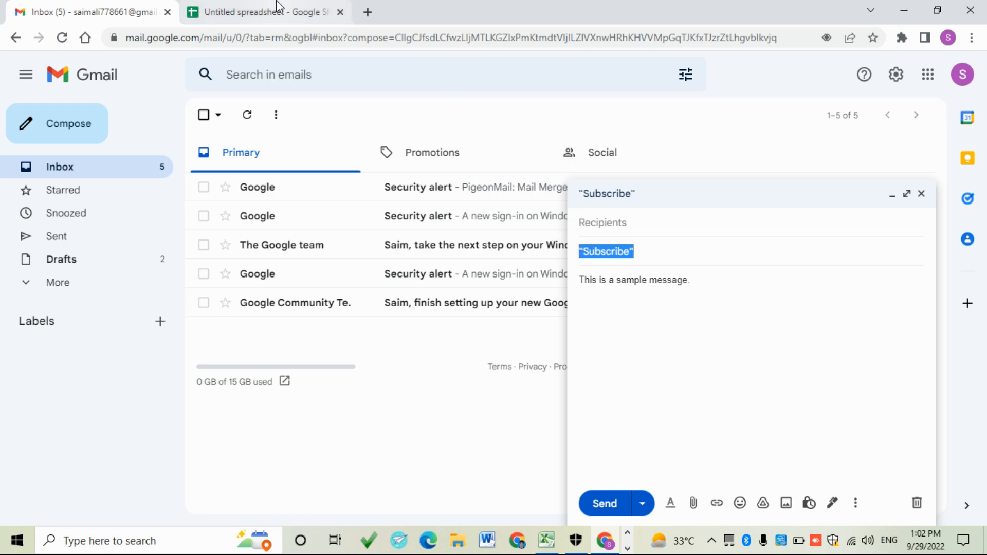
click(264, 11)
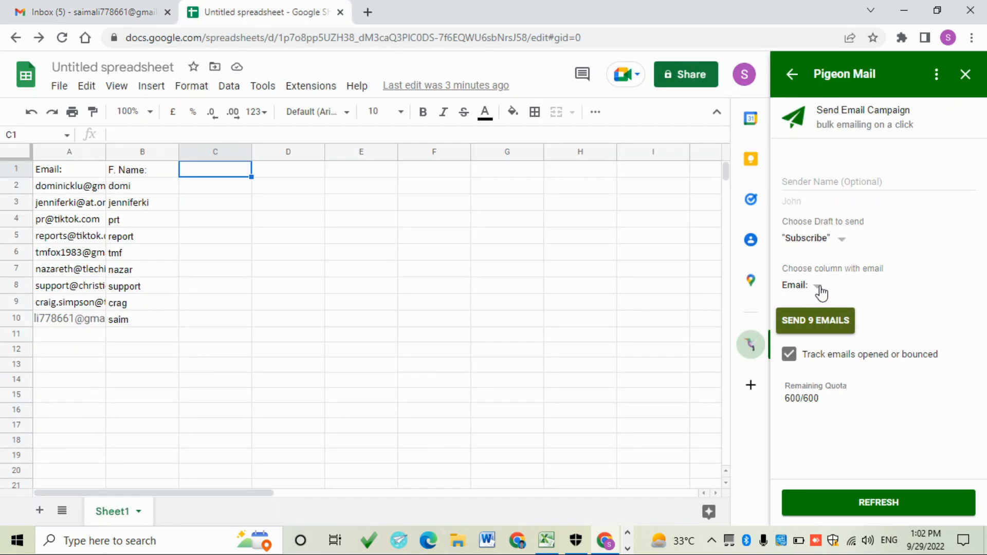
Use the Email: column as recipients and send the 9 emails.
click(821, 291)
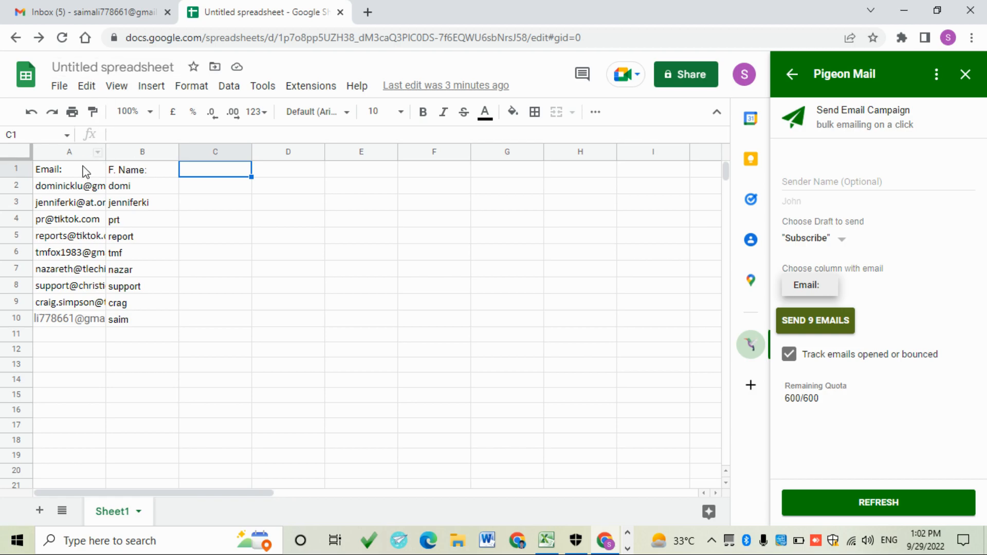
click(69, 169)
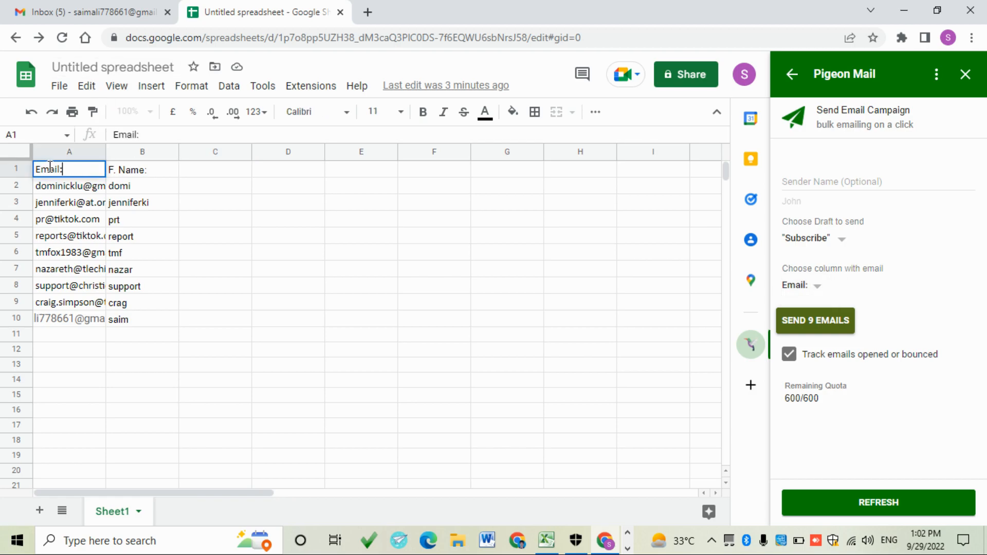
mouse_move(843, 329)
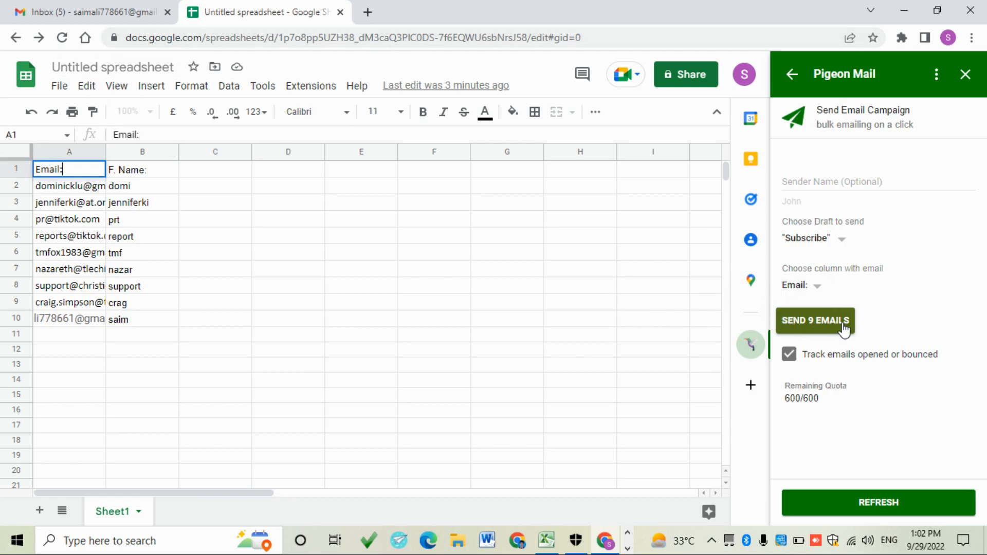
click(814, 321)
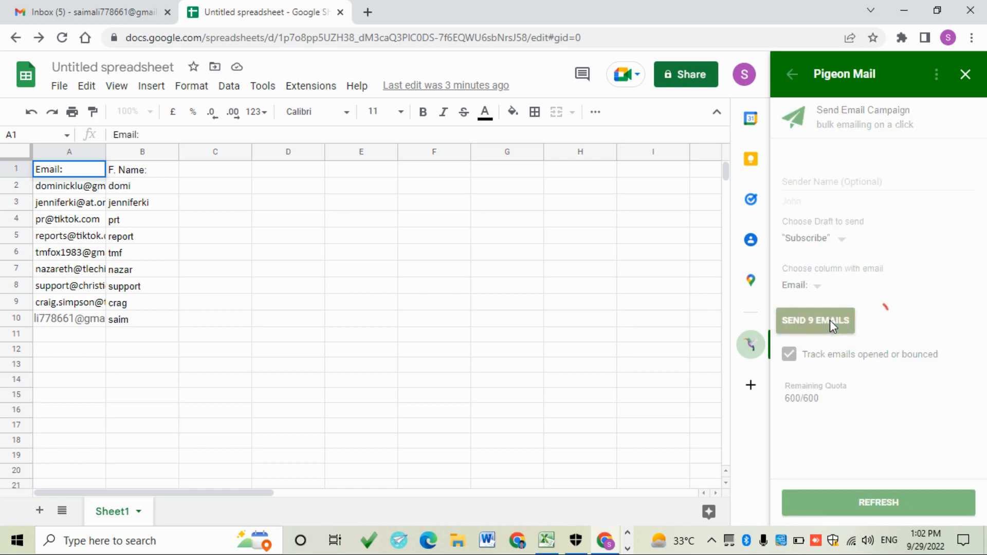
Review the Subscribe email preview against the Gmail draft and confirm sending.
click(814, 321)
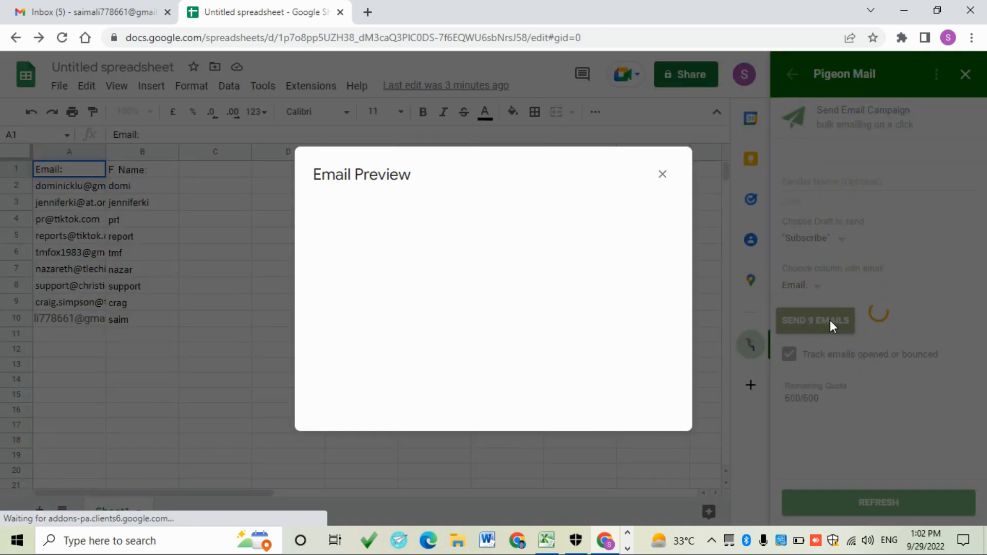
click(814, 321)
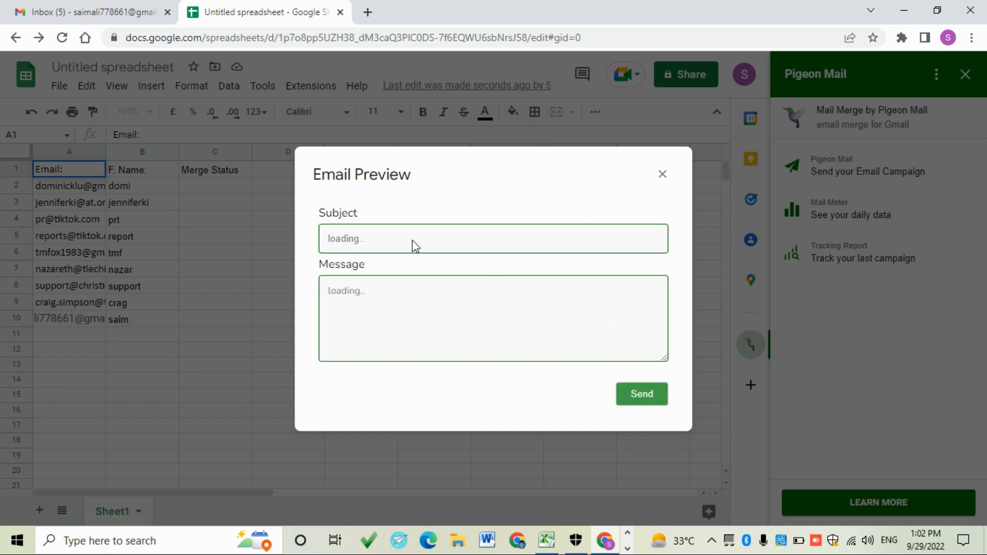
mouse_move(366, 255)
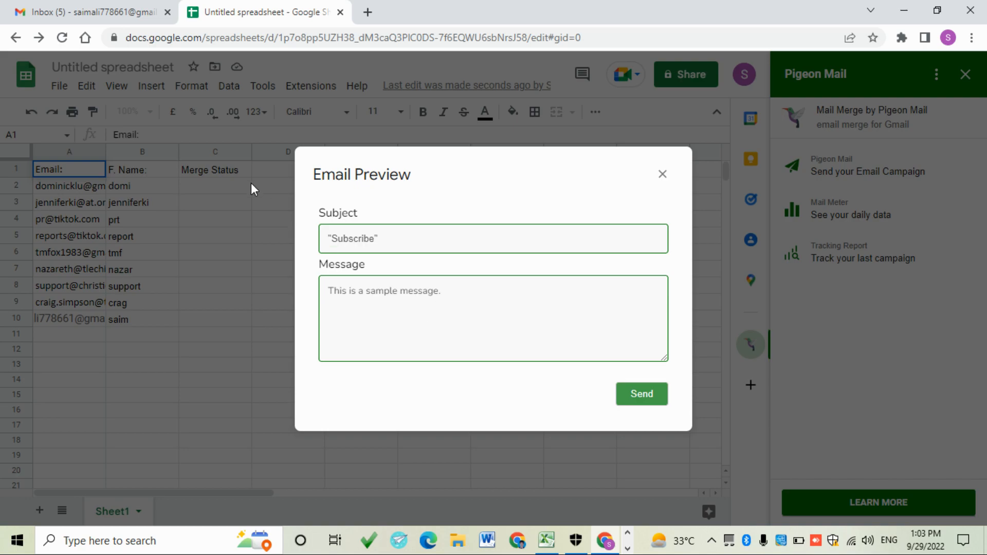
click(641, 394)
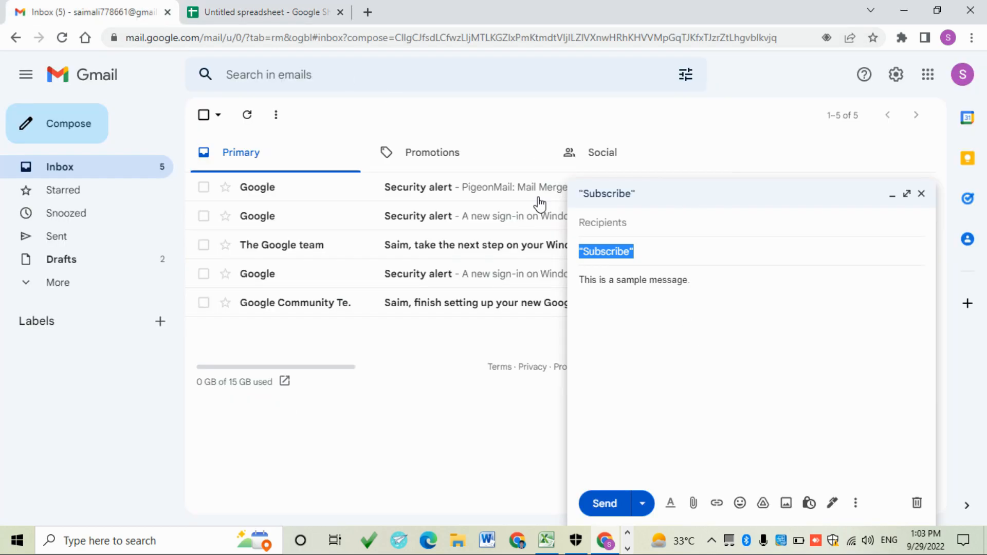
click(264, 13)
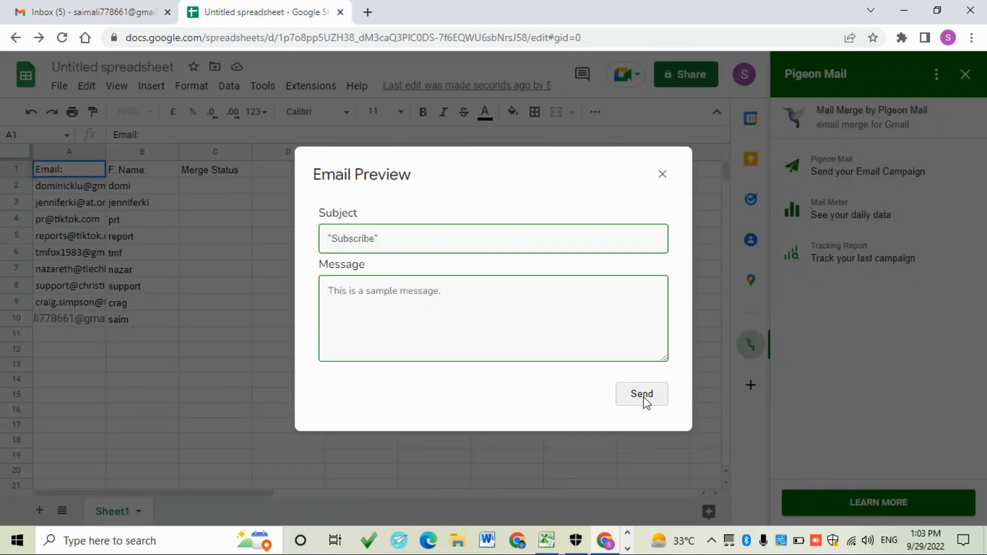
click(640, 393)
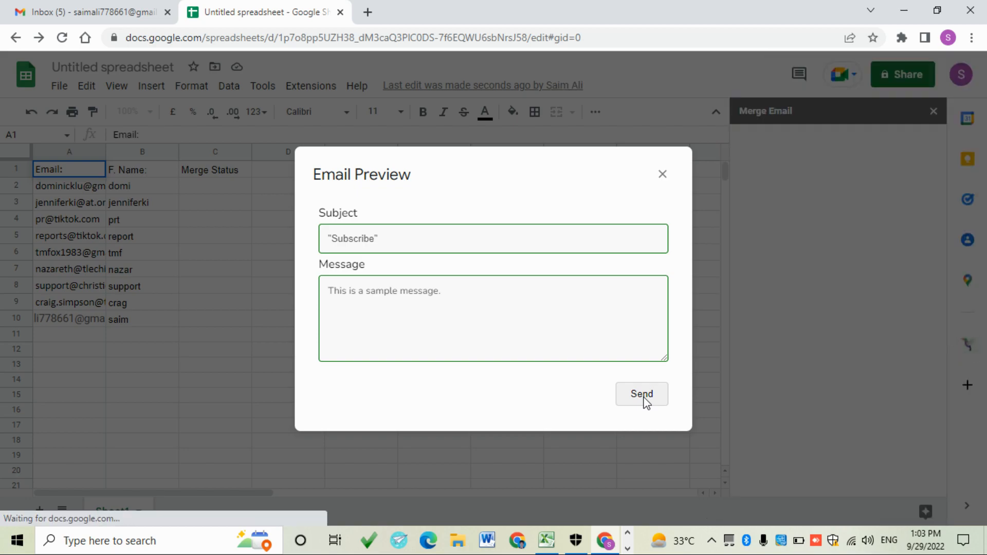
click(641, 394)
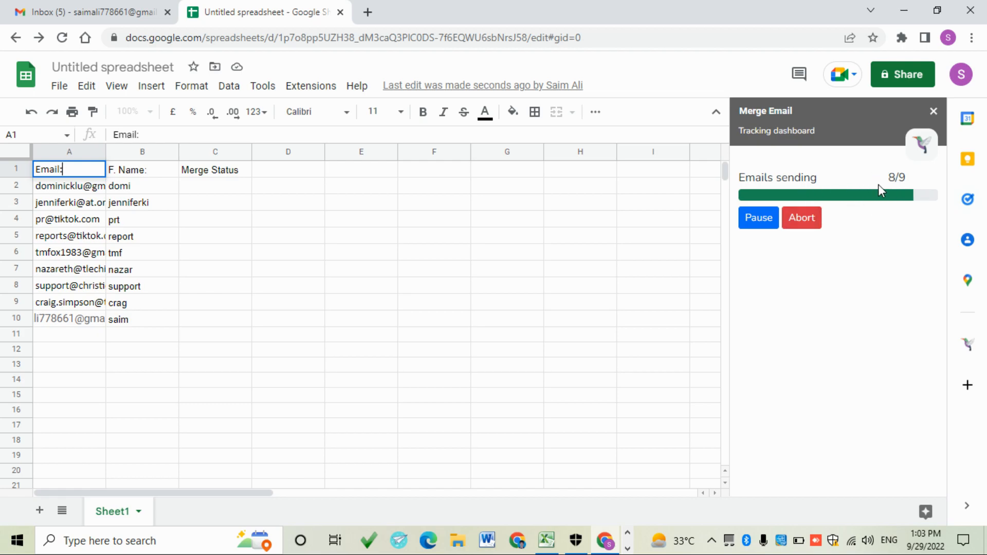
mouse_move(905, 205)
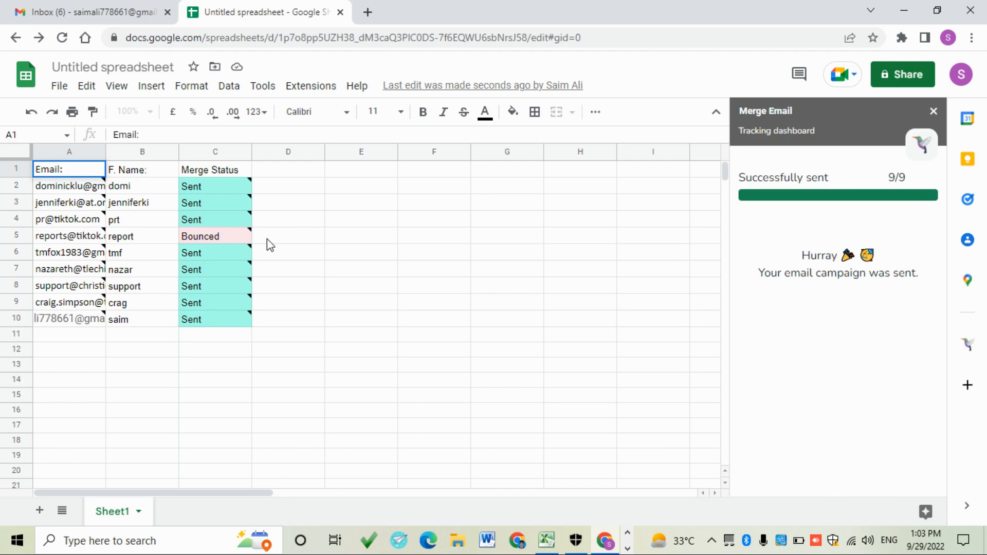
mouse_move(254, 221)
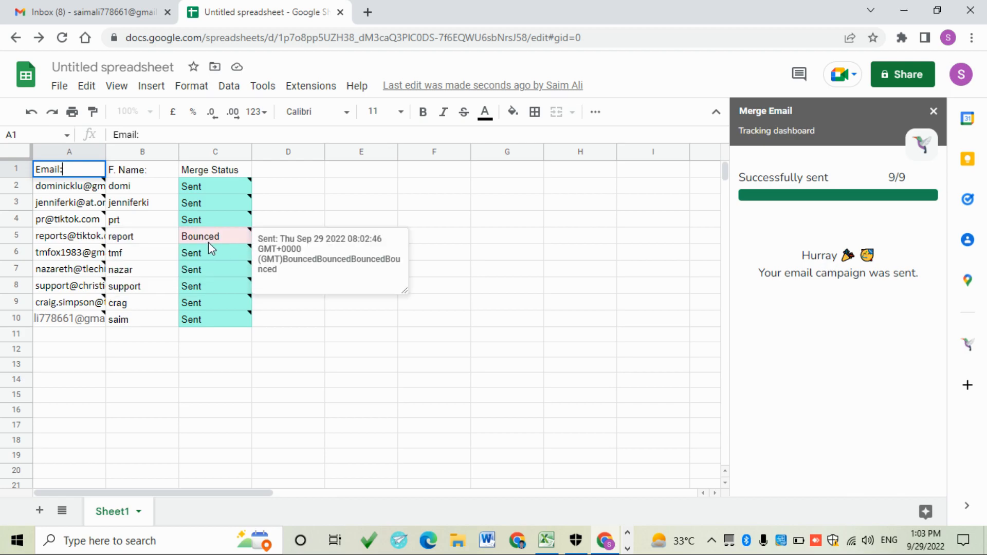
mouse_move(178, 242)
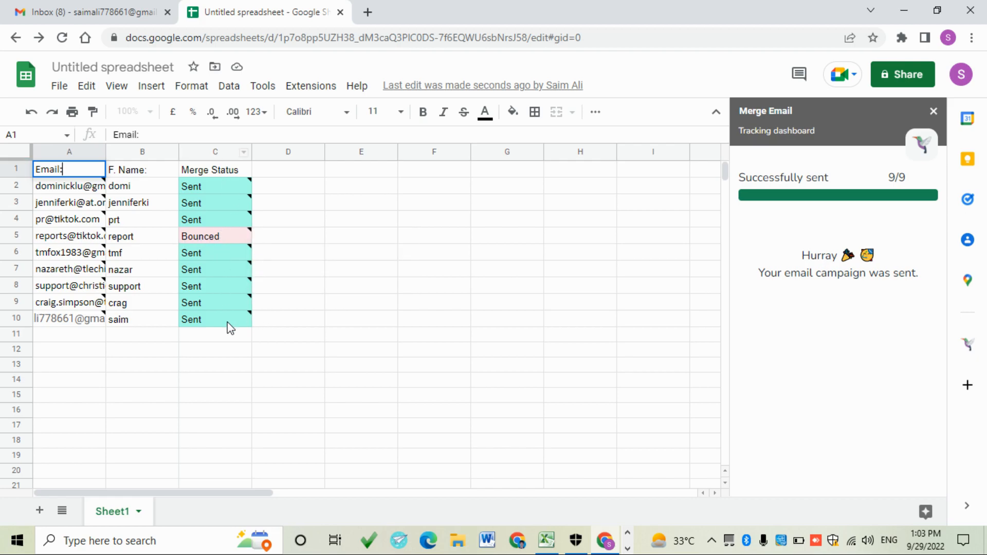
mouse_move(158, 250)
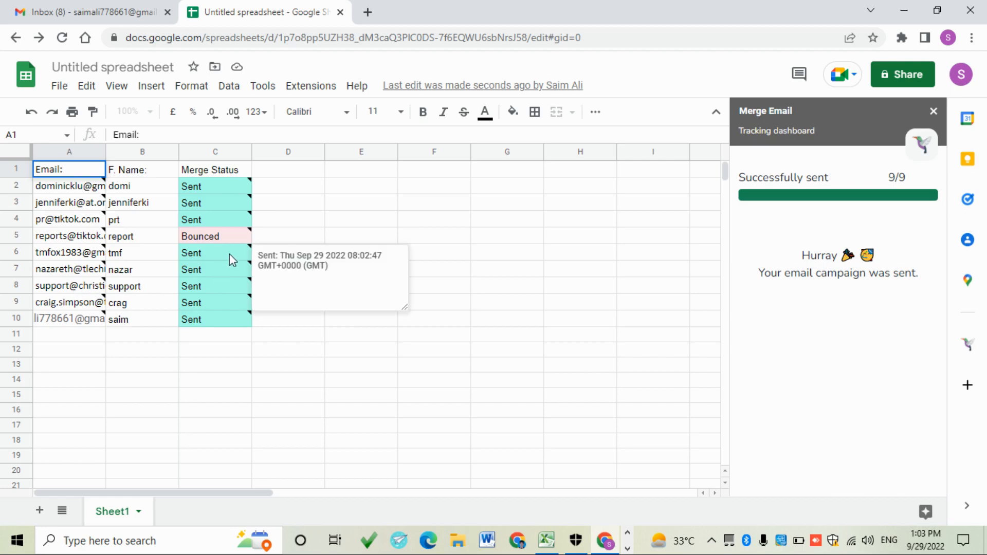
Refresh the Gmail inbox, read the received Subscribe message, and return to the sheet to see Opened.
click(89, 12)
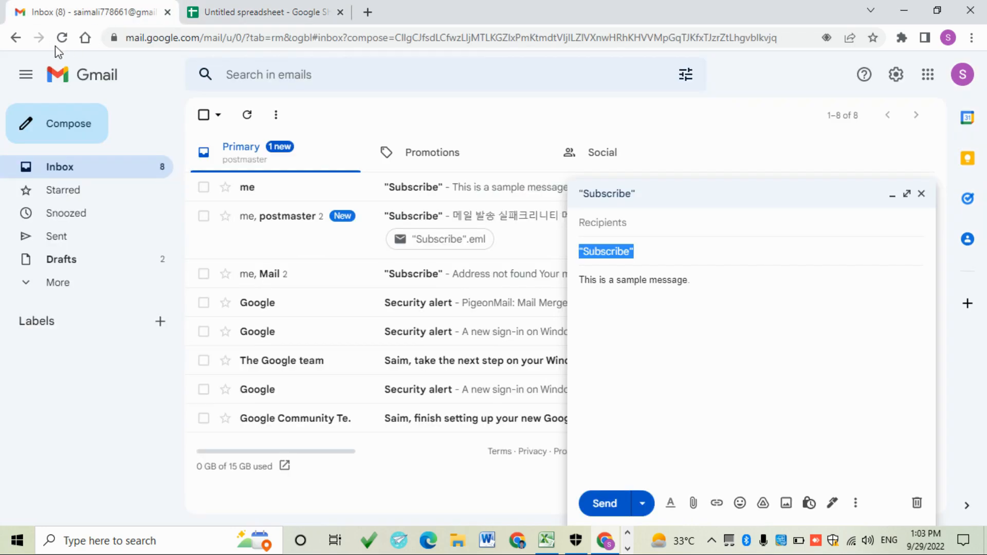
click(62, 37)
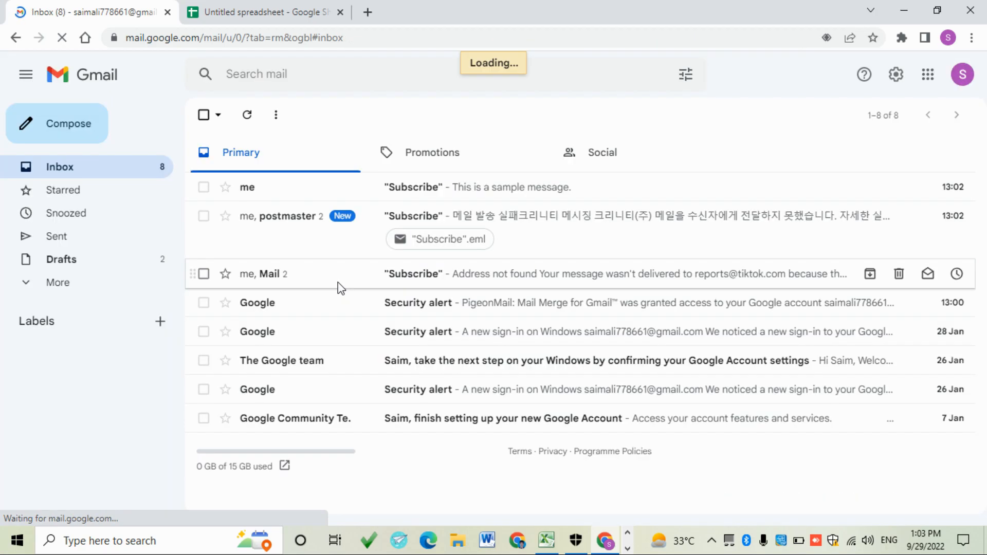
mouse_move(552, 226)
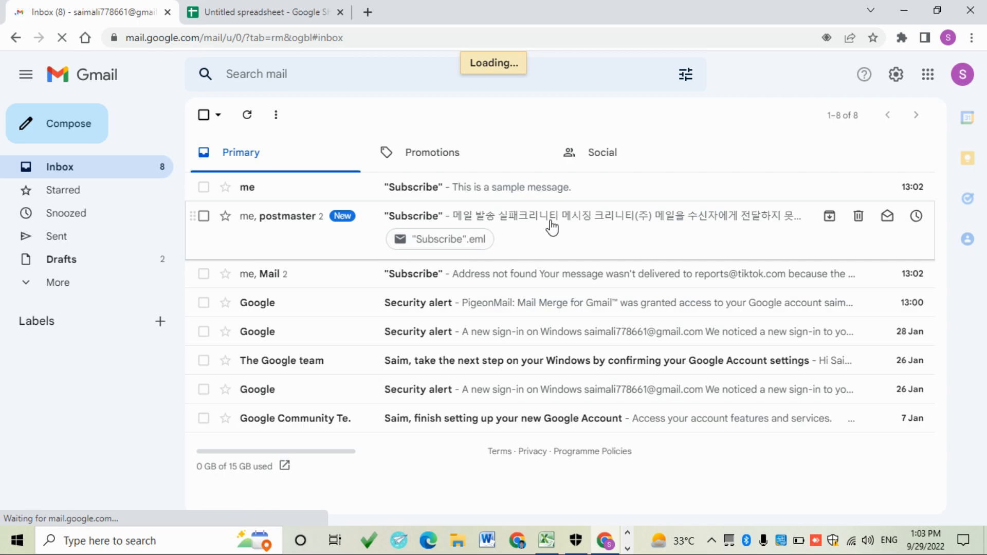
mouse_move(530, 191)
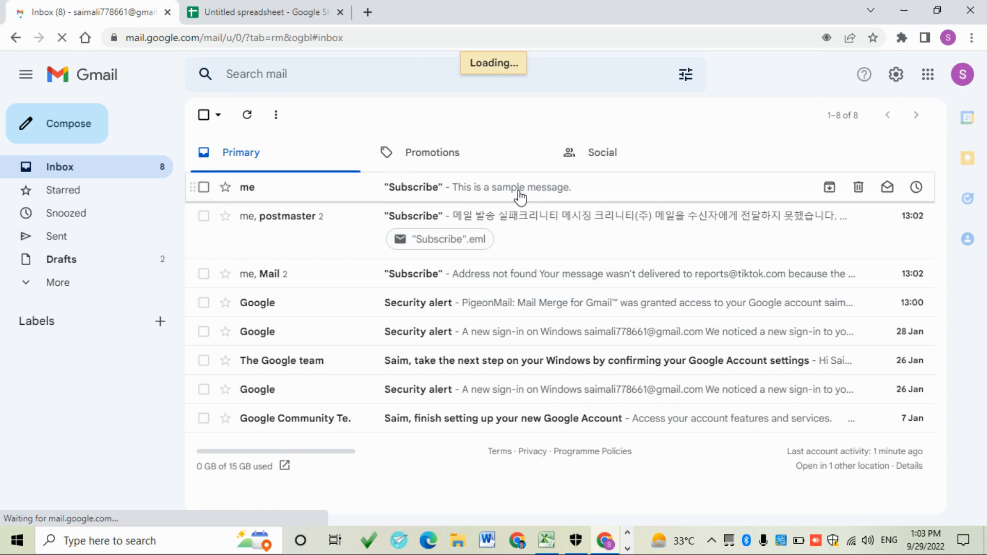
mouse_move(409, 192)
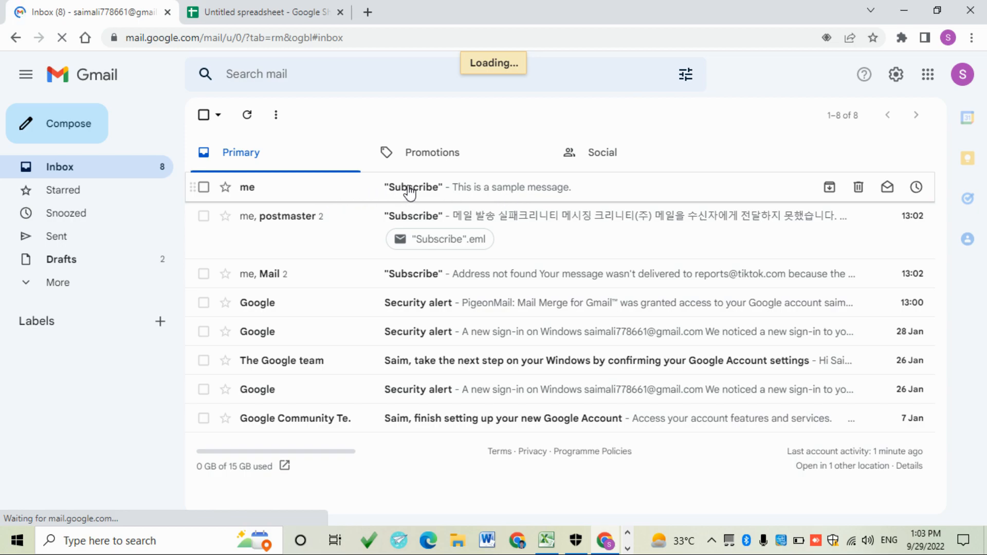
click(412, 187)
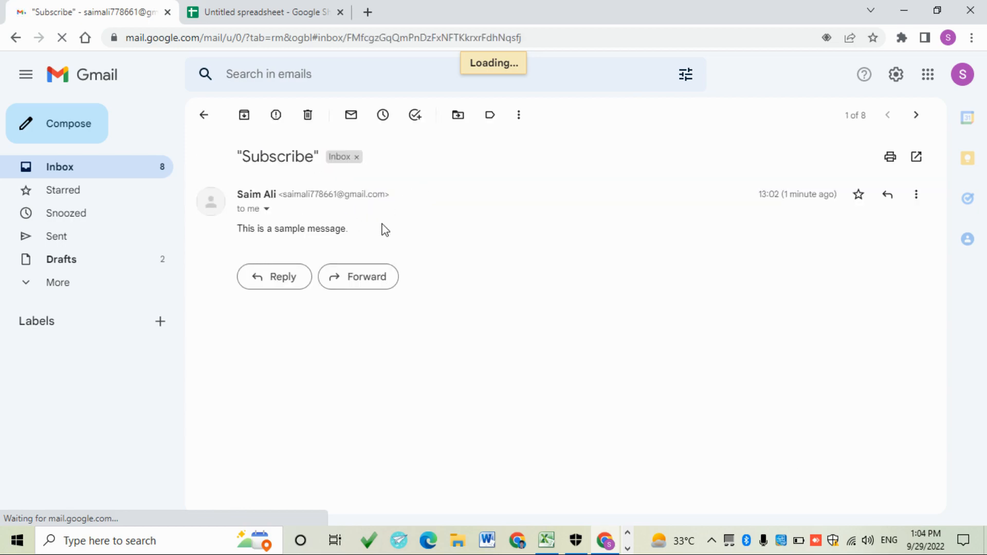
mouse_move(427, 200)
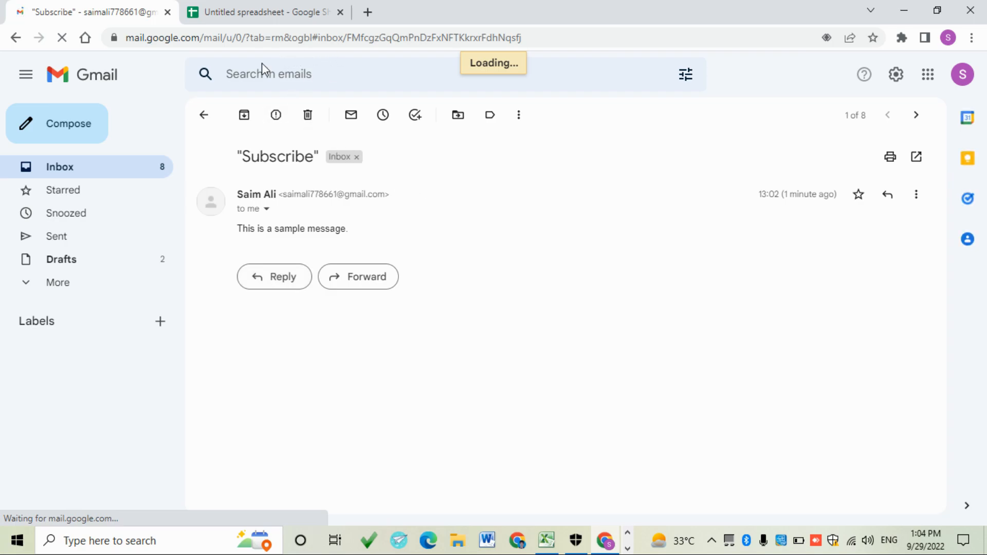
click(264, 13)
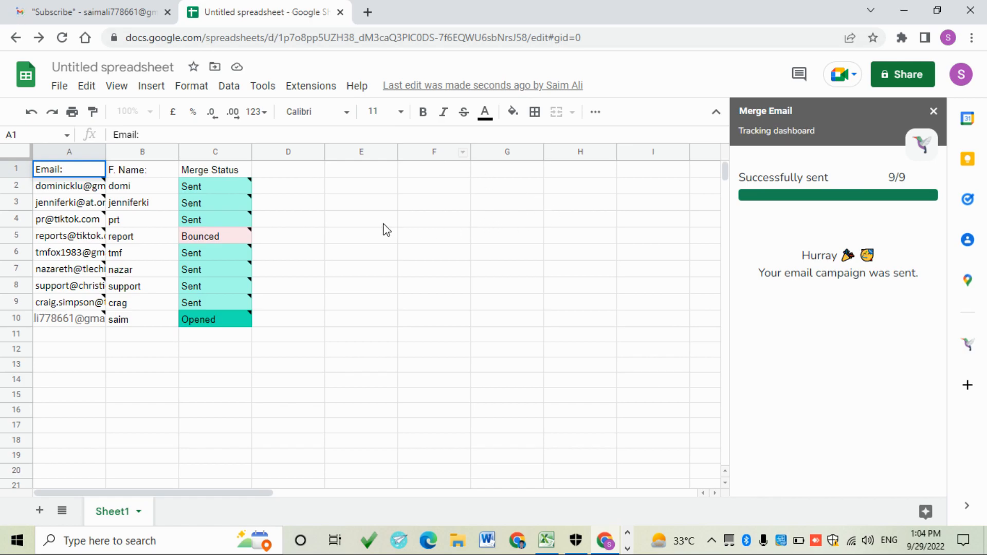
mouse_move(609, 476)
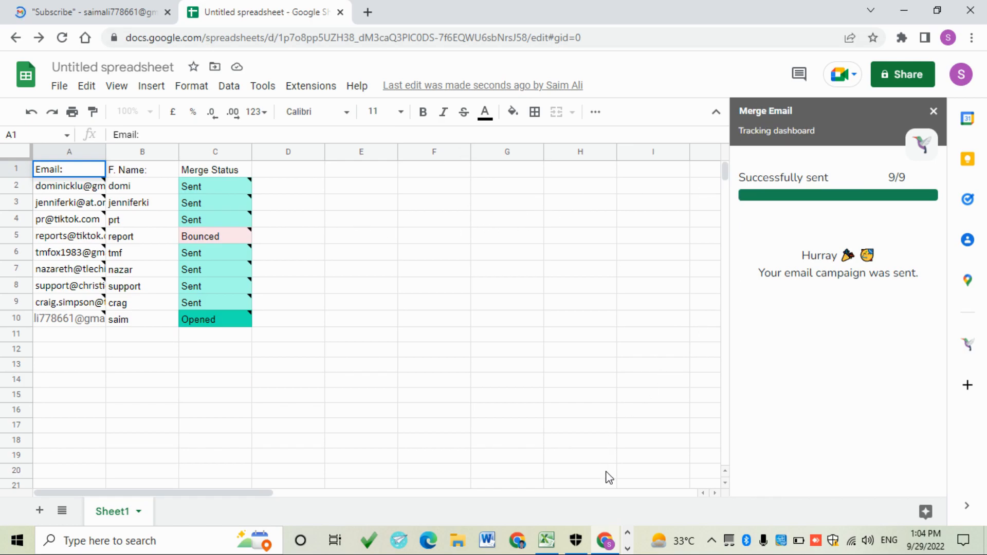